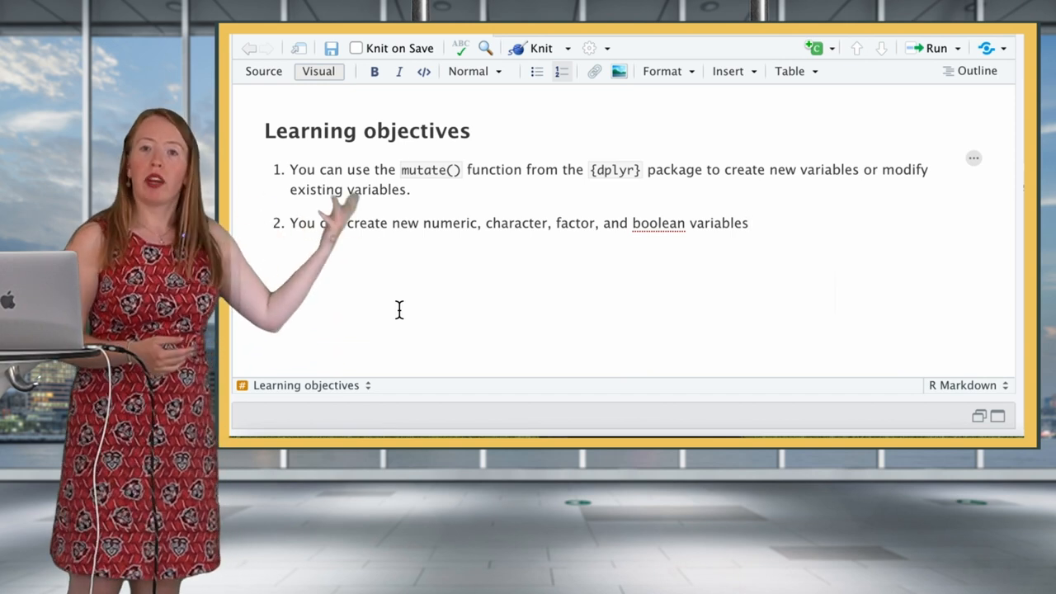
- Run the packages chunk loading here, janitor and tidyverse, then scroll to the Datasets section
scroll("down", 3)
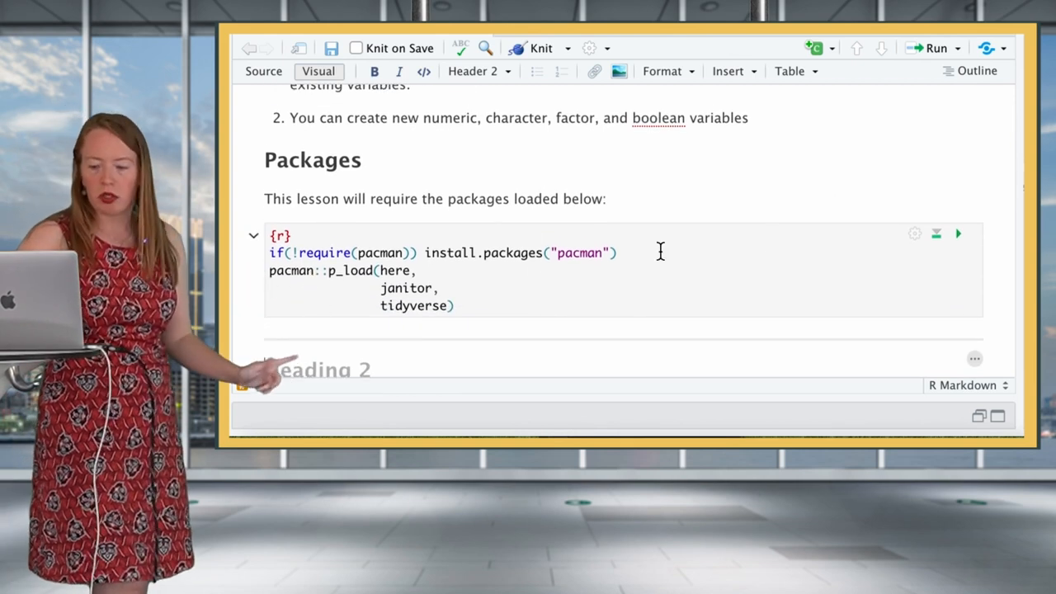
left_click(957, 235)
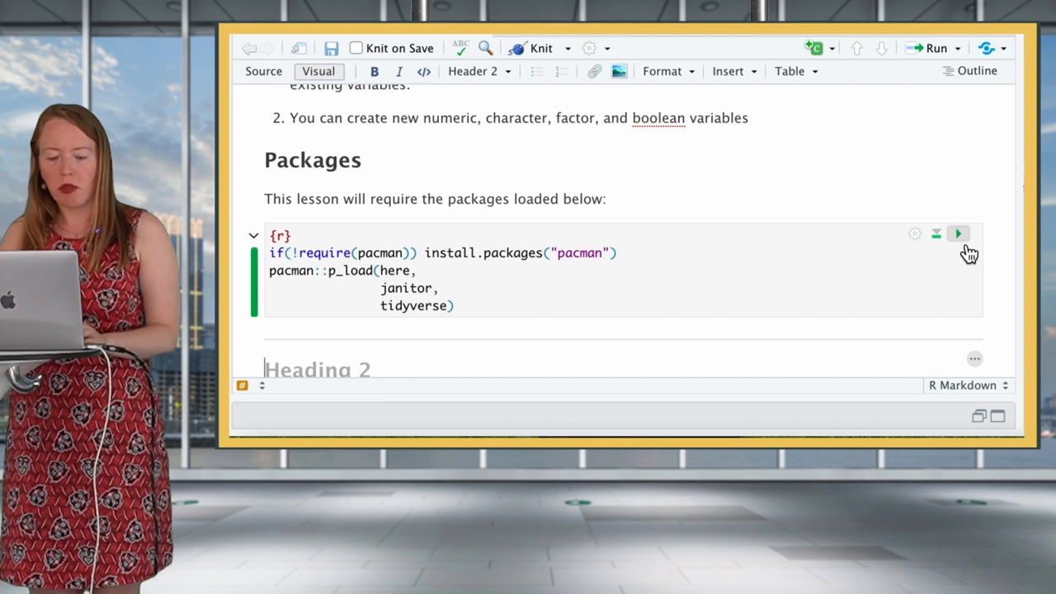
scroll("down", 3)
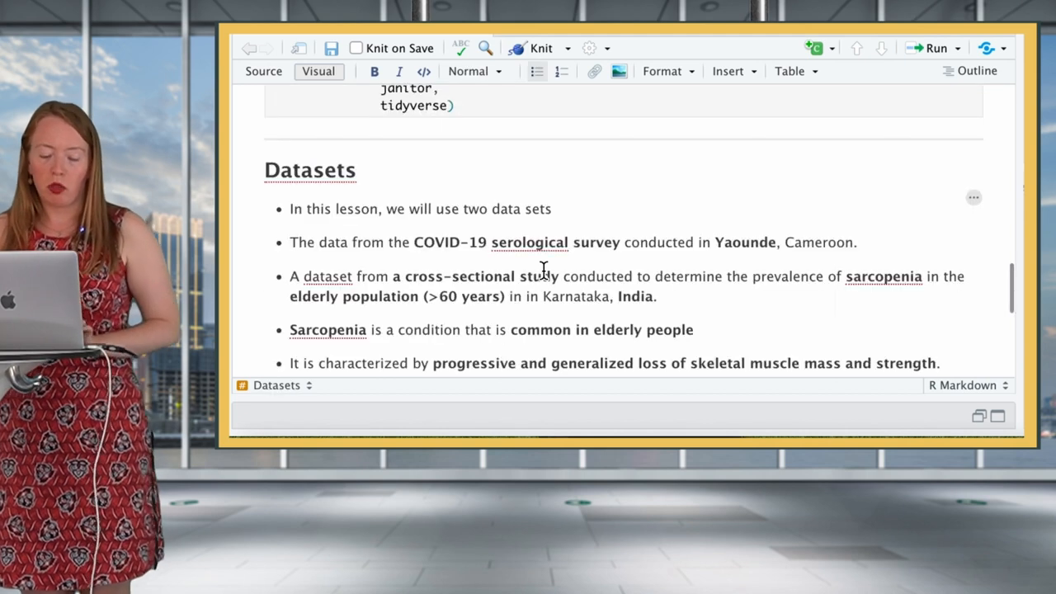
scroll("up", 3)
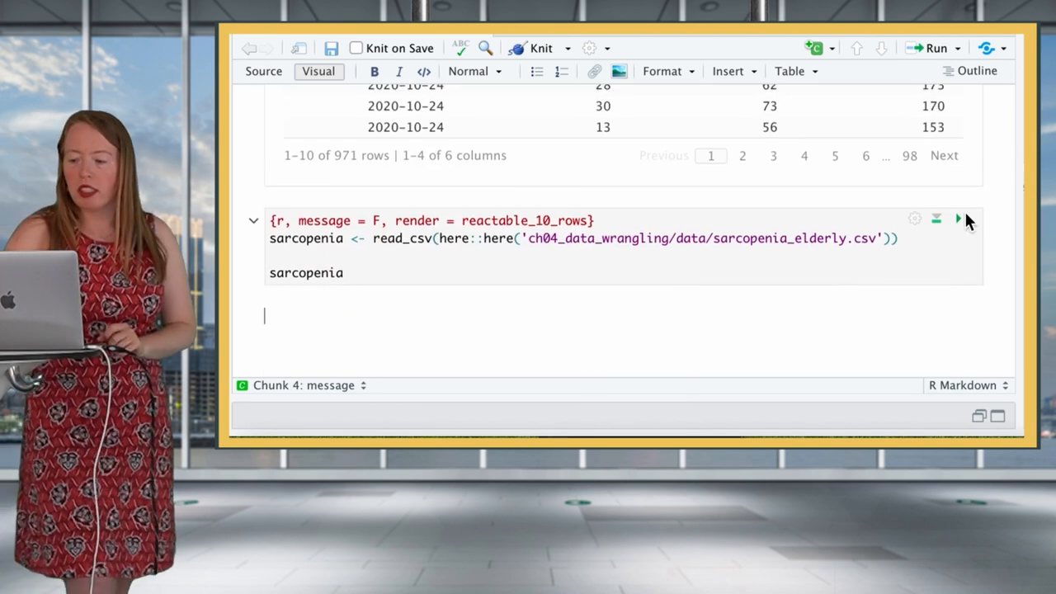
- Run the read_csv chunk importing the sarcopenia elderly dataset
left_click(957, 219)
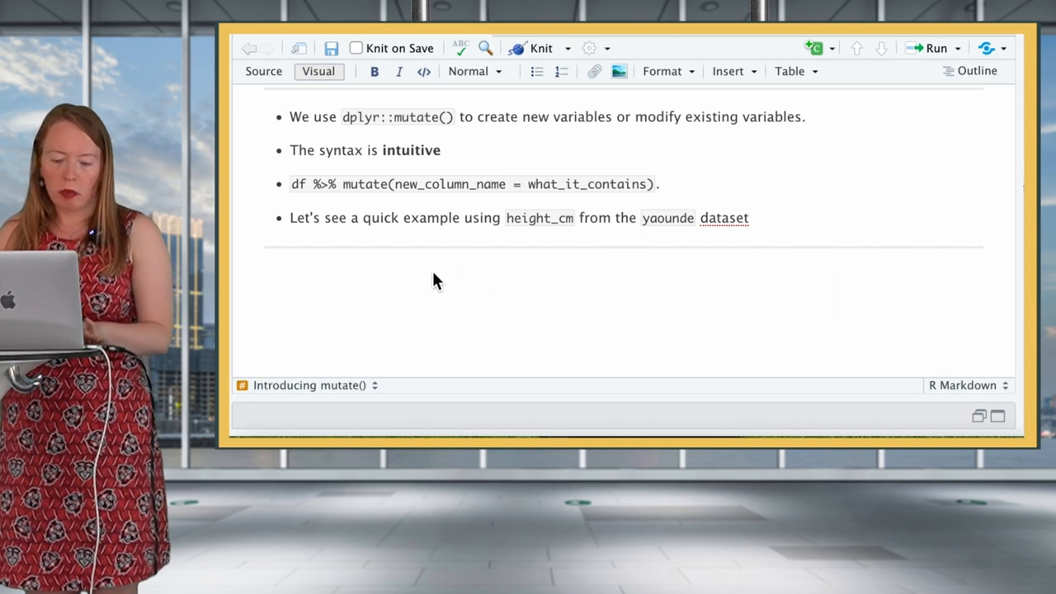
- Write yao_height <- yaounde %>% select(height_cm) and run it to show 971 rows
type("yao_height <- yaounde %>% select()")
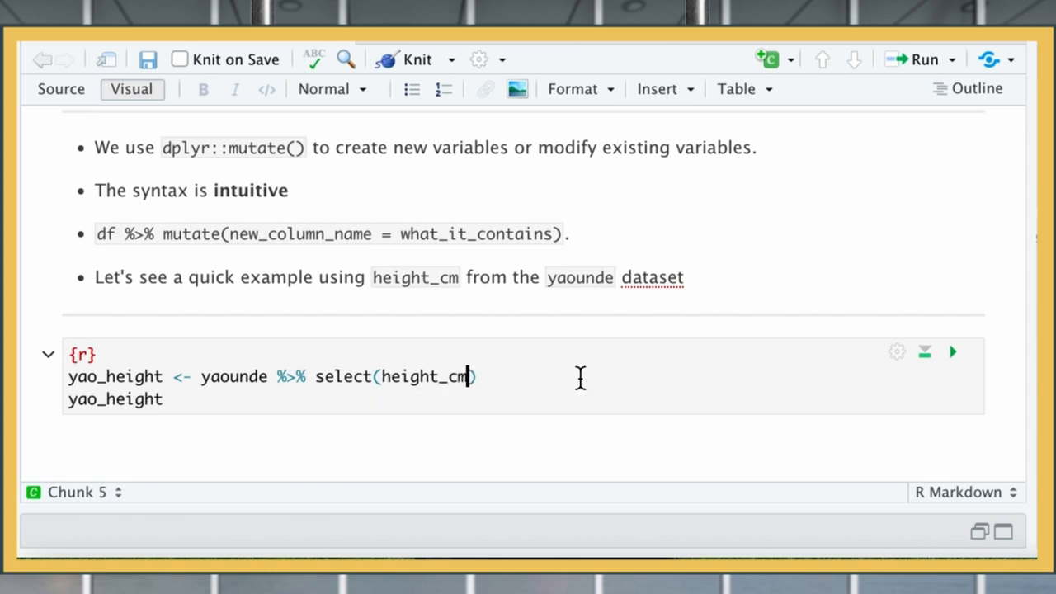
mouse_move(734, 385)
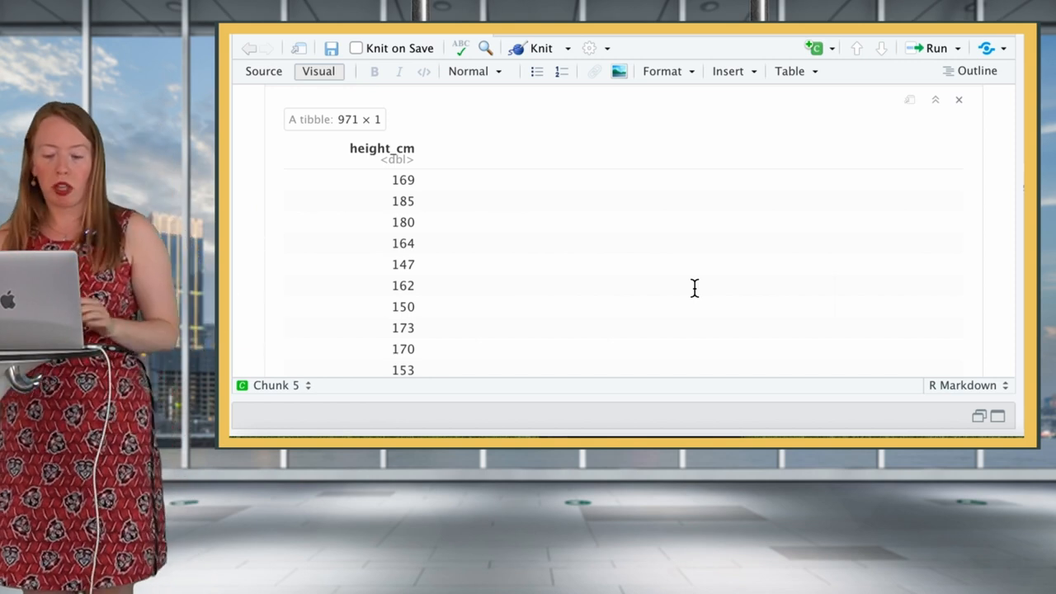
scroll("down", 3)
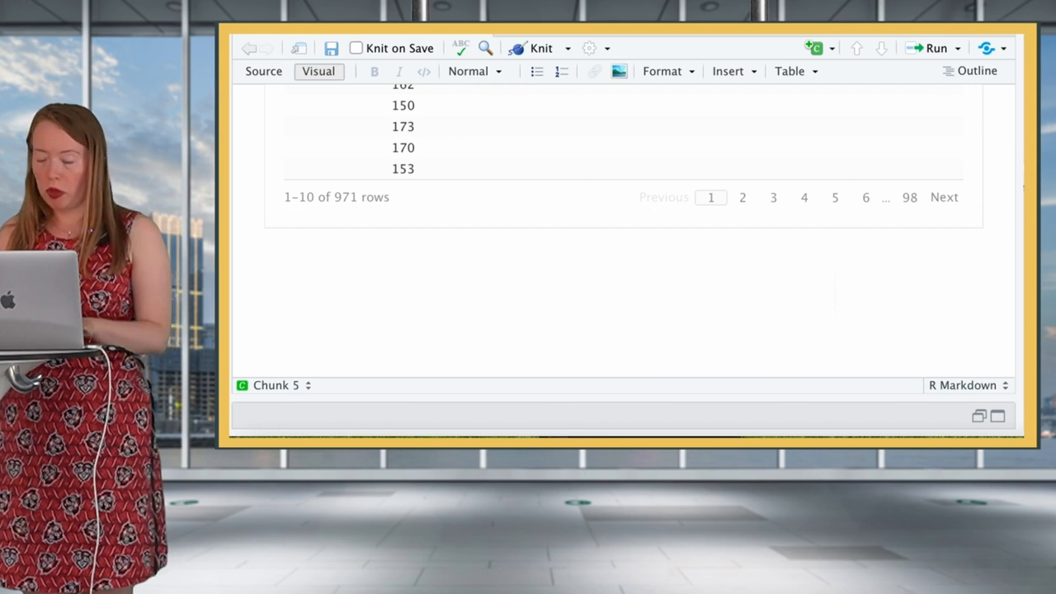
mouse_move(520, 250)
type("mutate(")
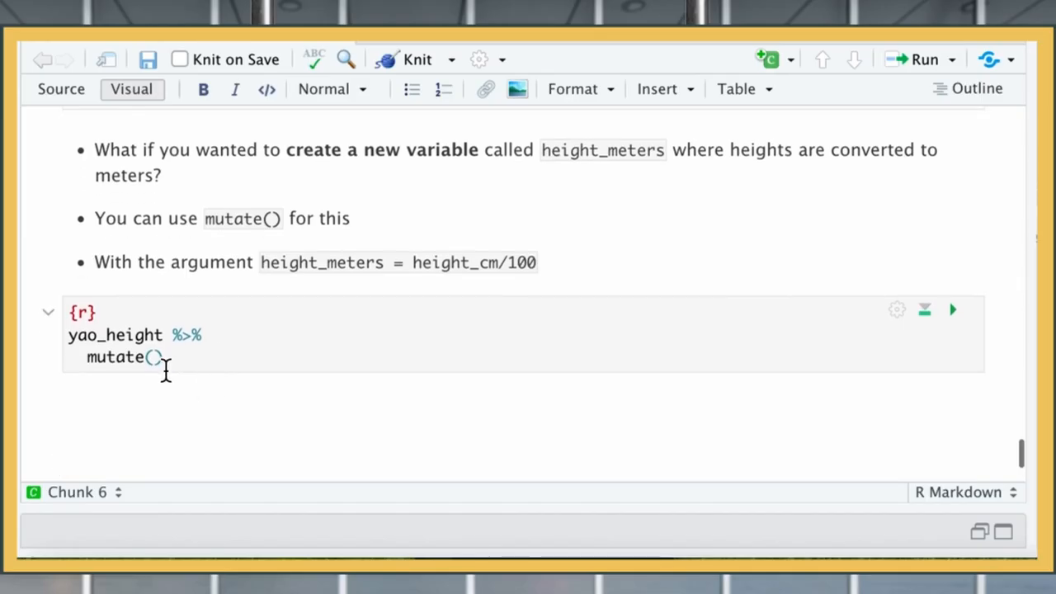
- Write and run mutate(height_meters = height_cm/100) on yao_height
type("height")
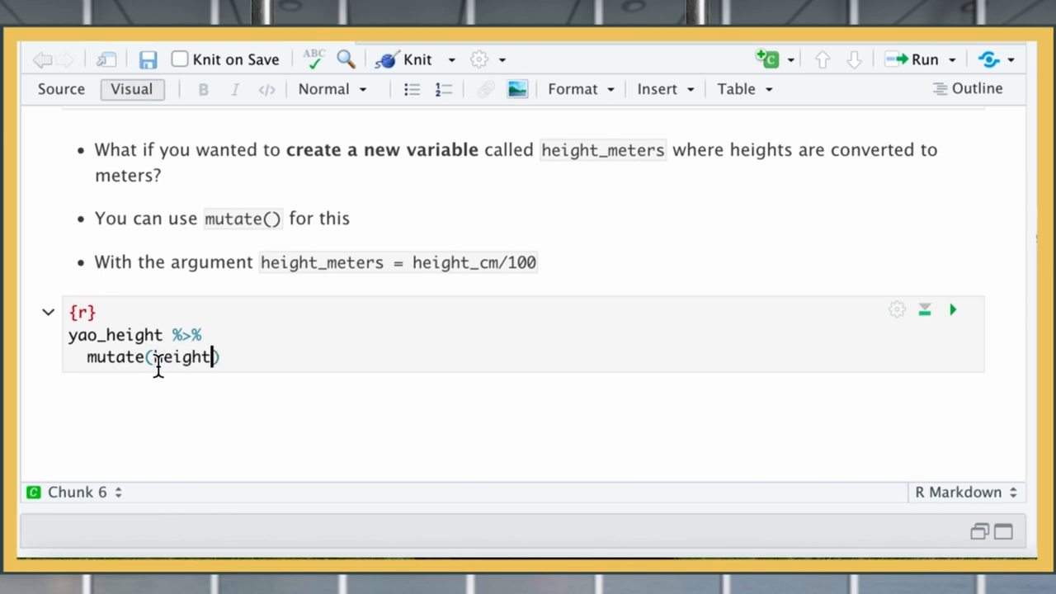
type("_meters")
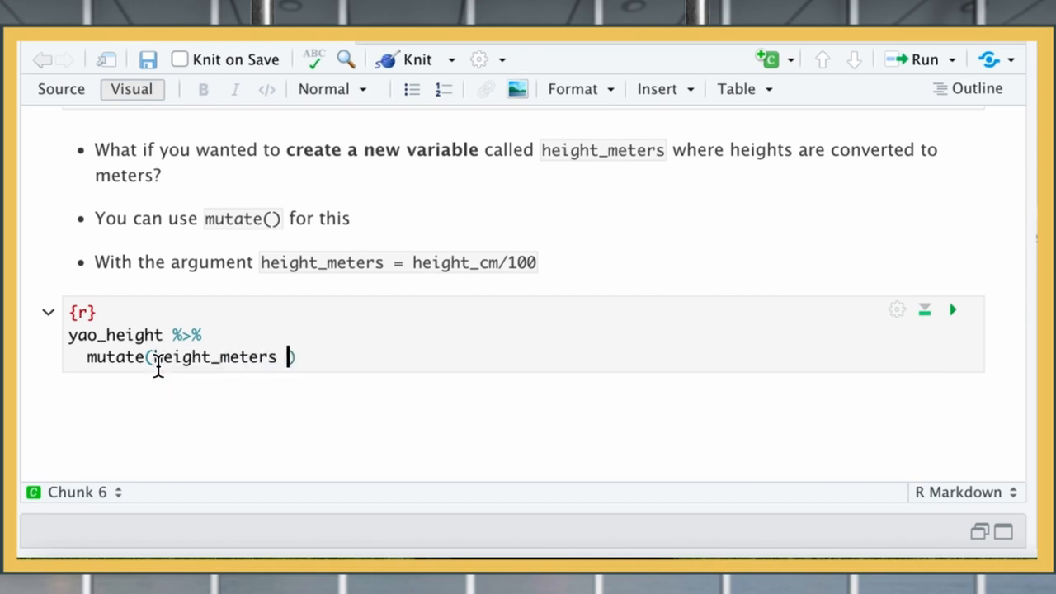
type("= height_cm/100")
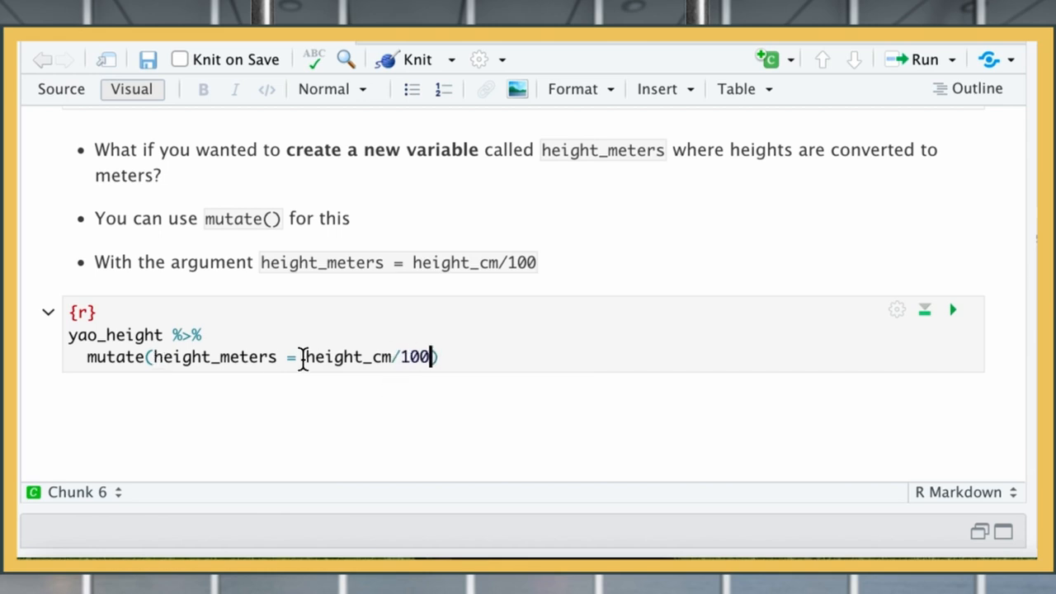
left_click(952, 308)
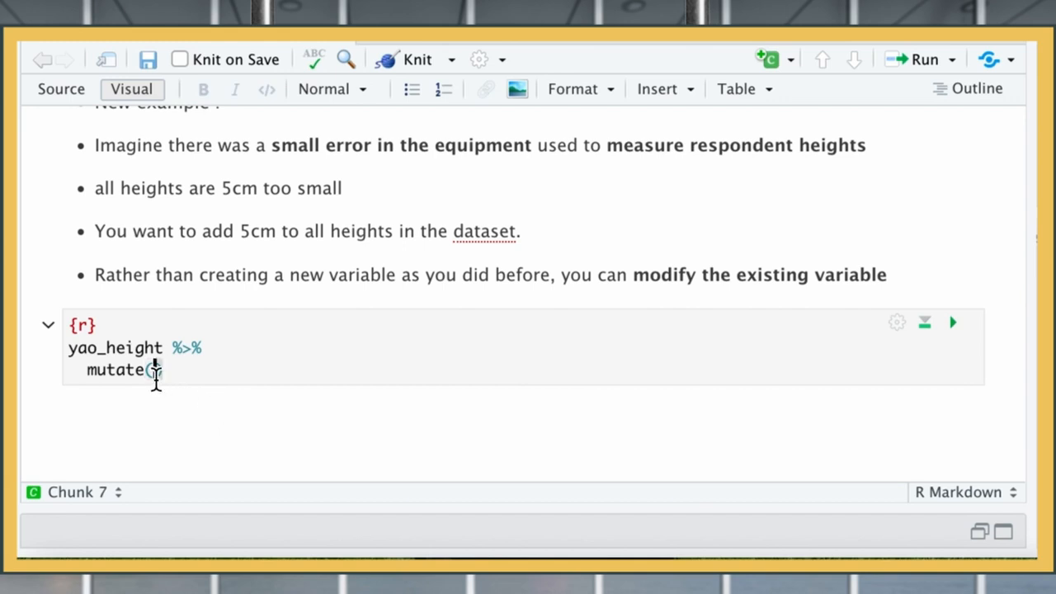
- Write and run mutate(height_cm = height_cm + 5), printing the 971 adjusted heights
type("(height)")
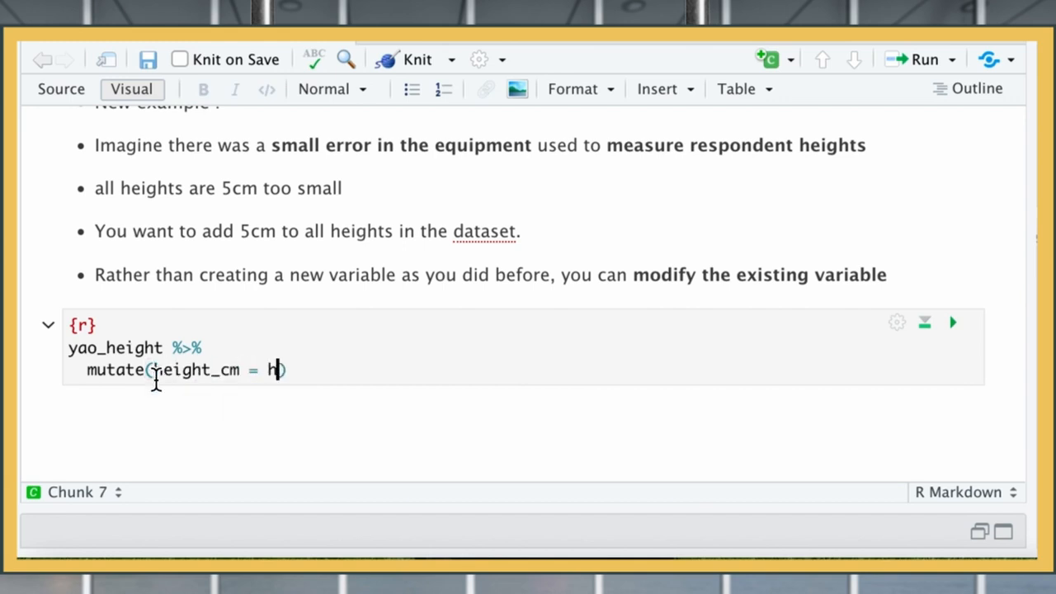
type("eight_cm")
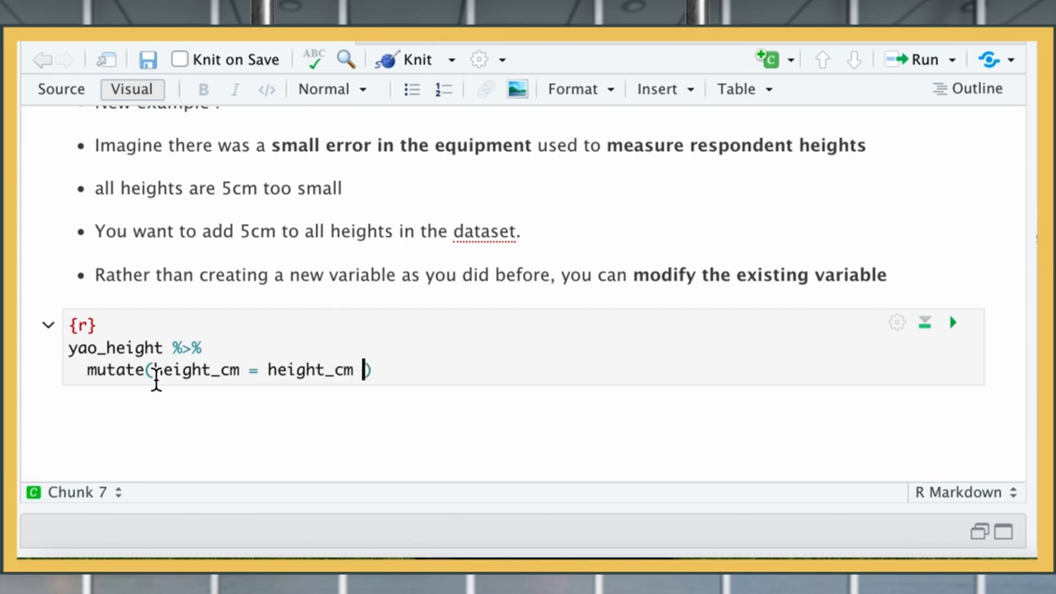
type("+ 5")
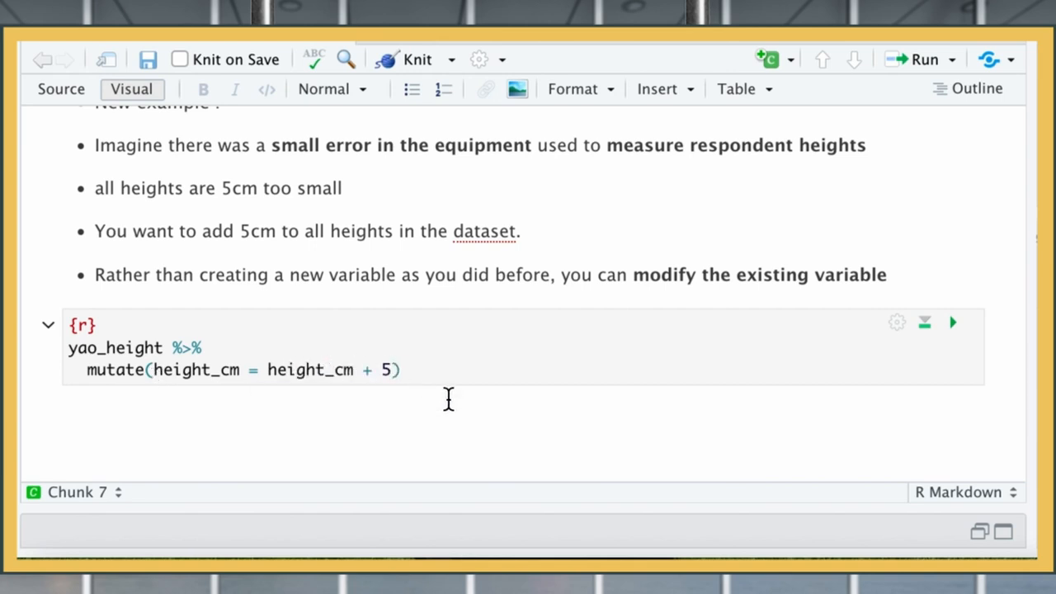
mouse_move(955, 345)
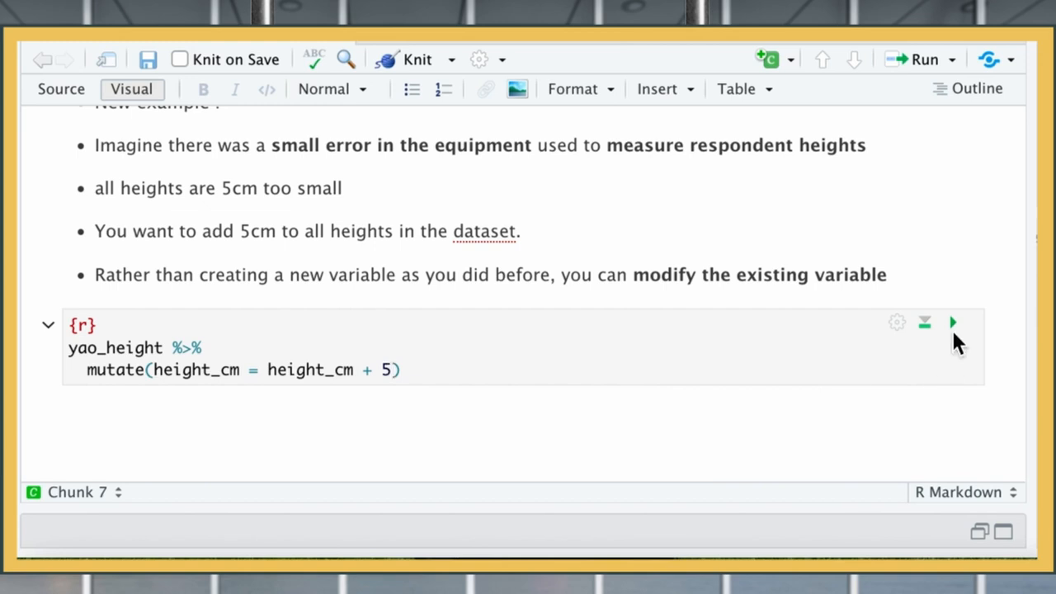
left_click(952, 321)
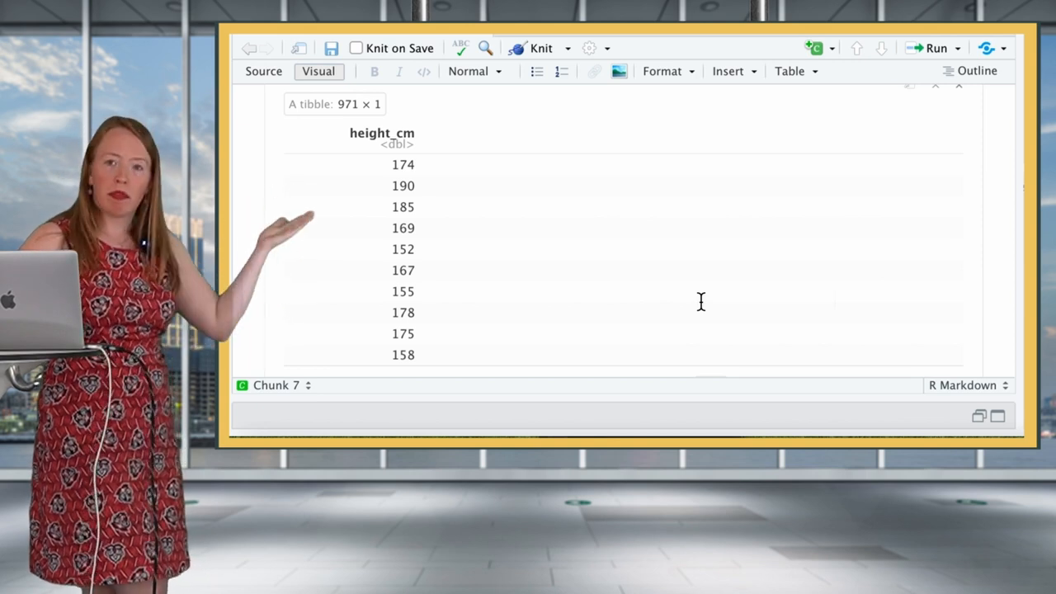
scroll("down", 3)
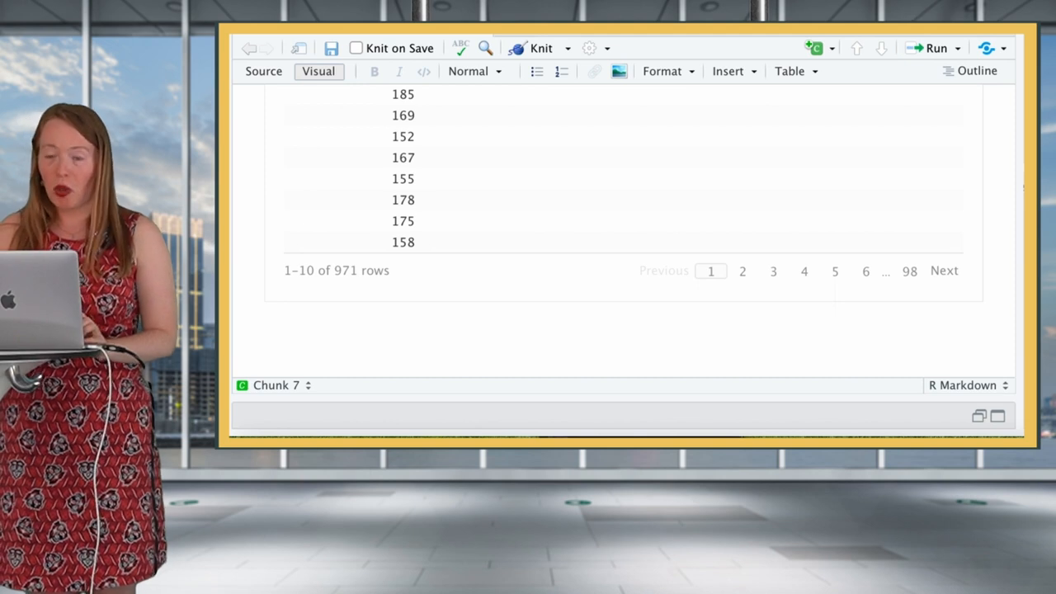
mouse_move(415, 343)
type("mutate(")
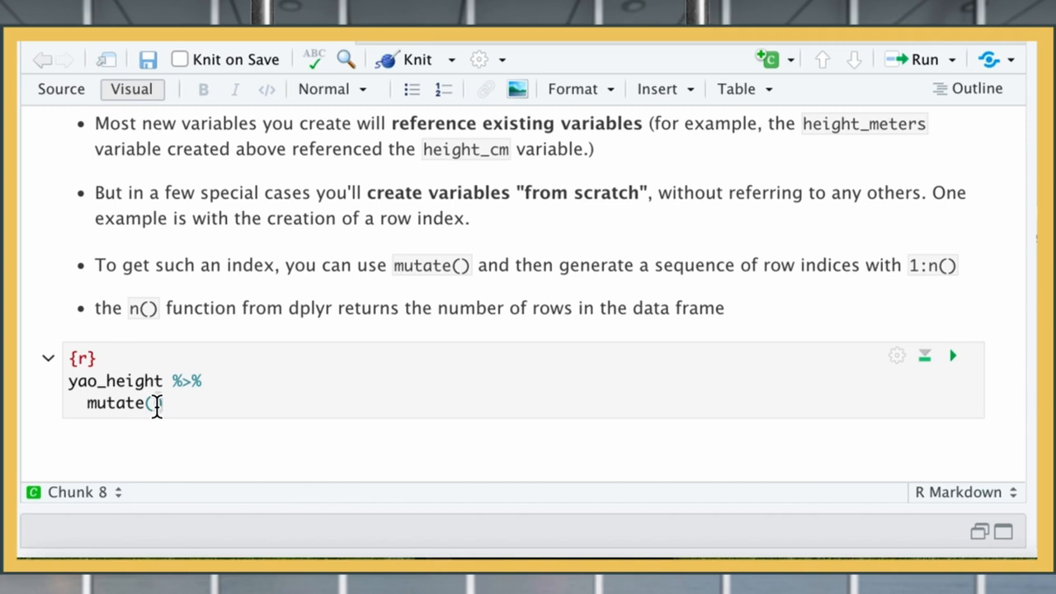
- Complete mutate(row_index = 1:n()) and run it to number the 971 rows from 1
type("row_index =")
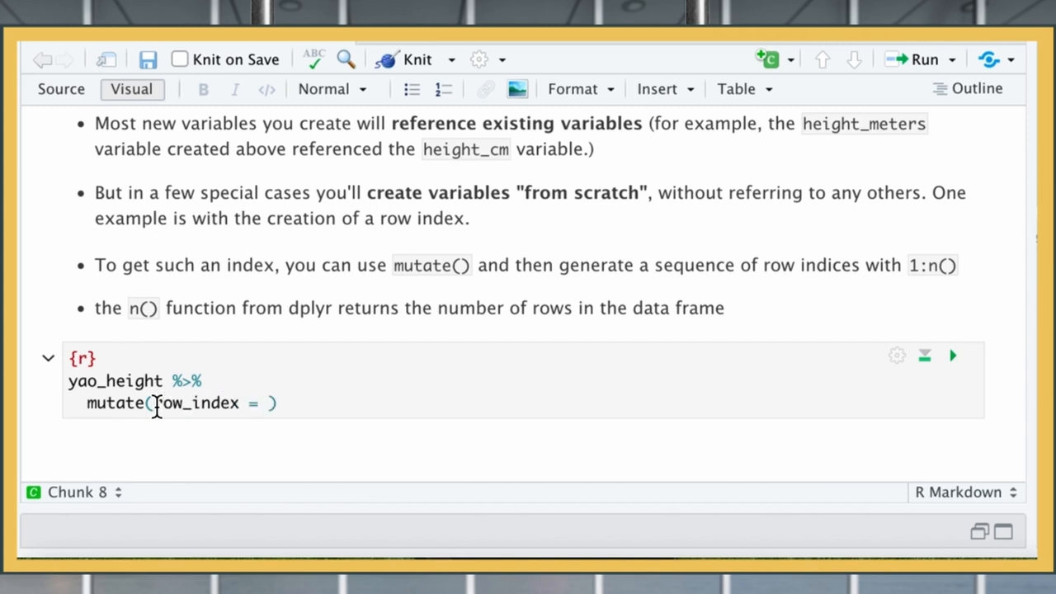
type("1:n()")
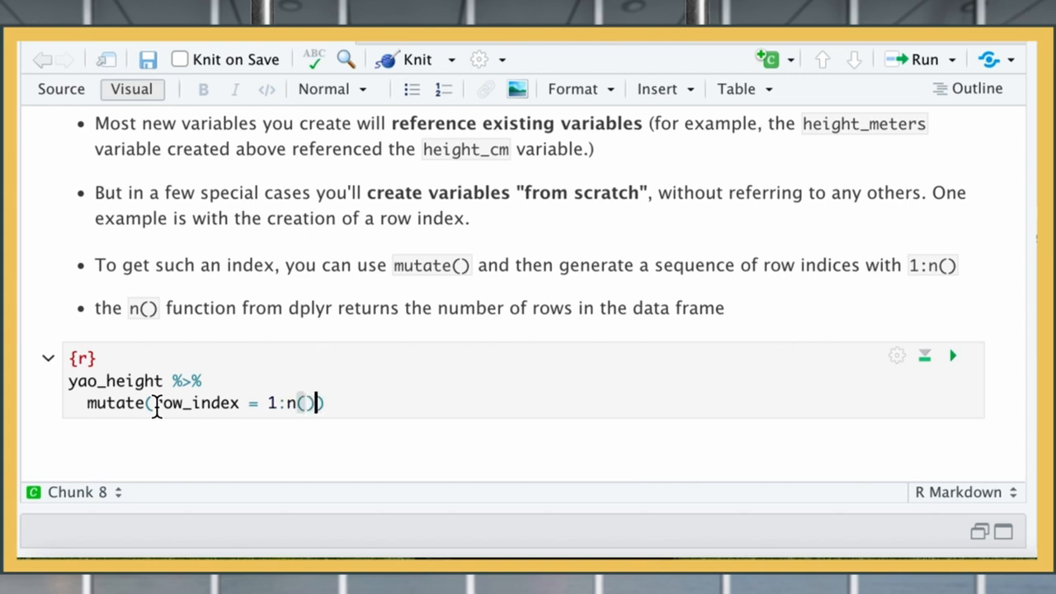
mouse_move(338, 366)
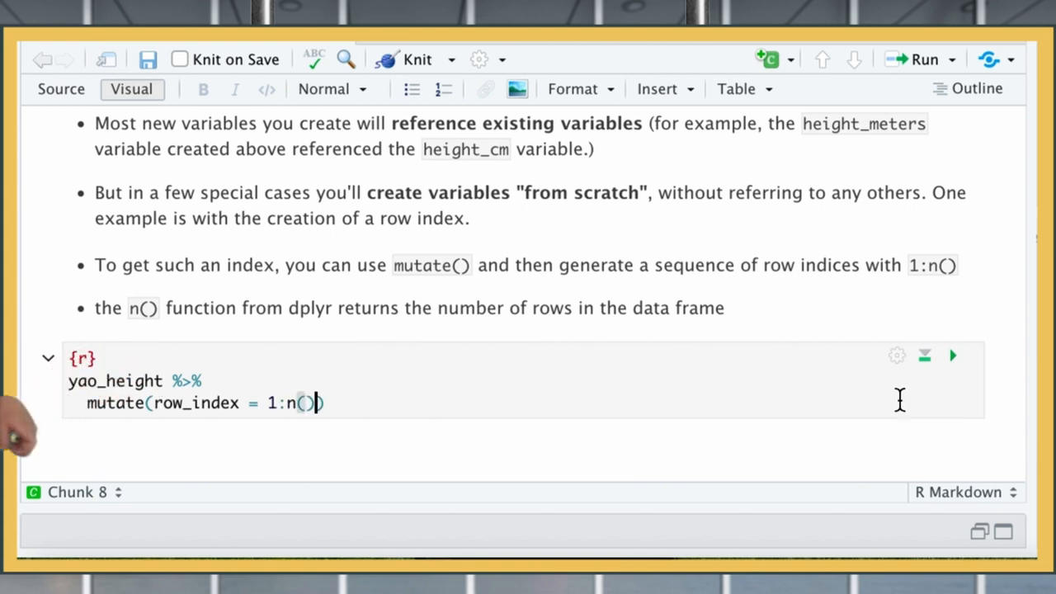
left_click(952, 355)
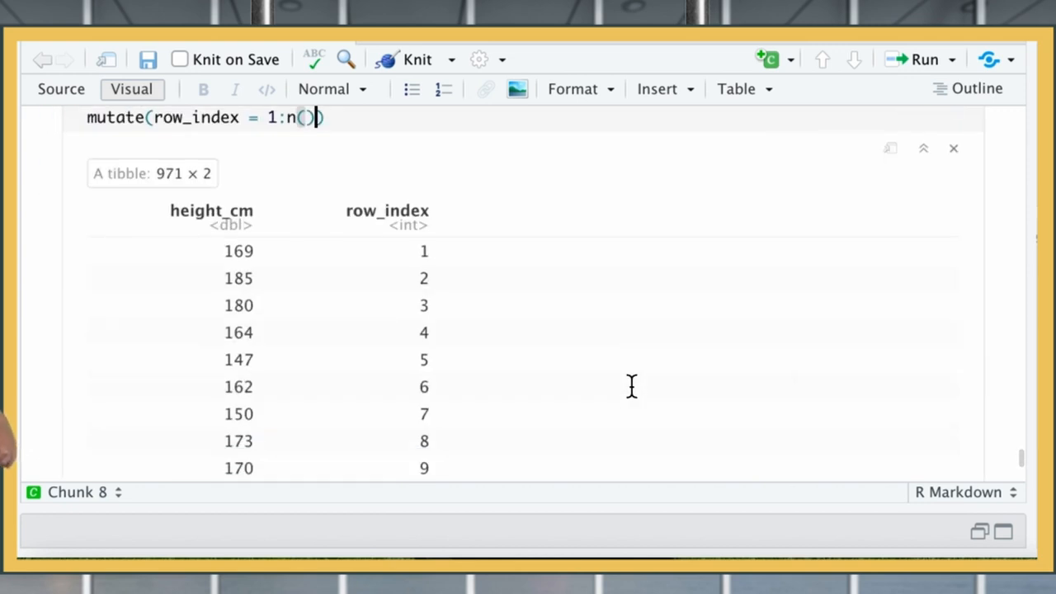
scroll("down", 3)
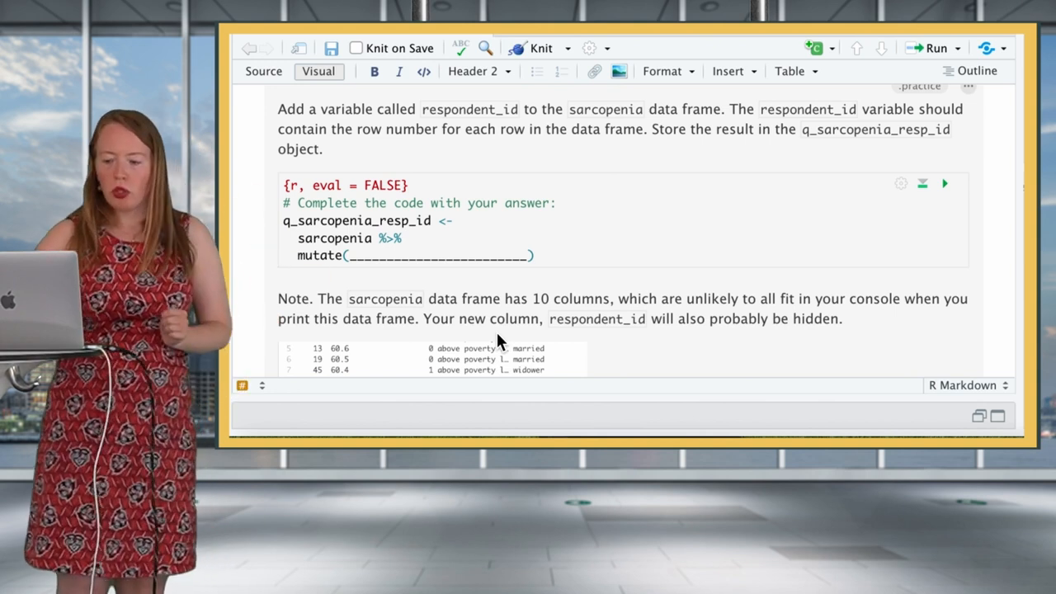
scroll("down", 3)
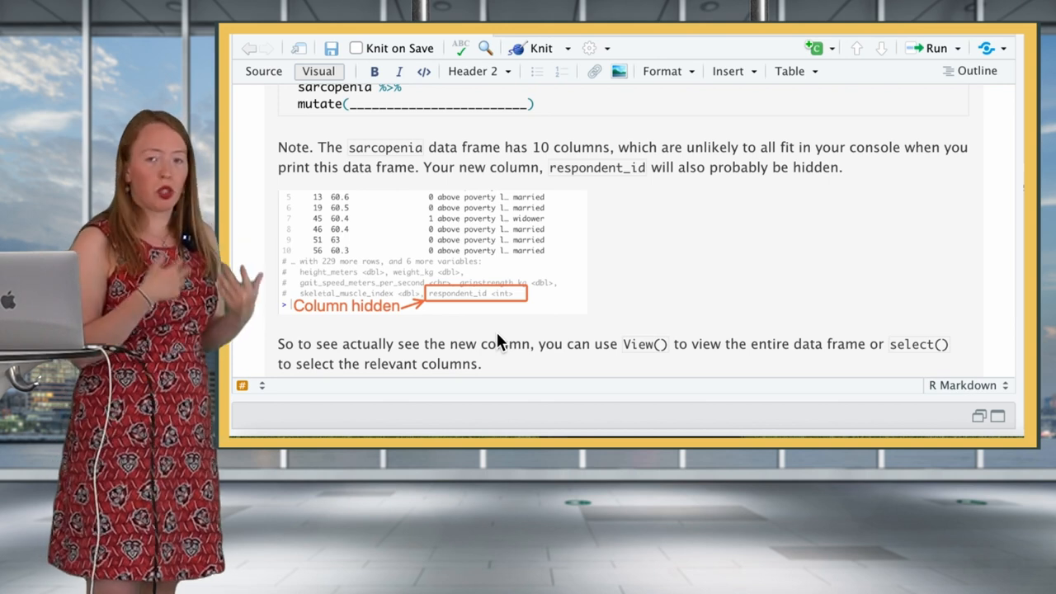
scroll("down", 3)
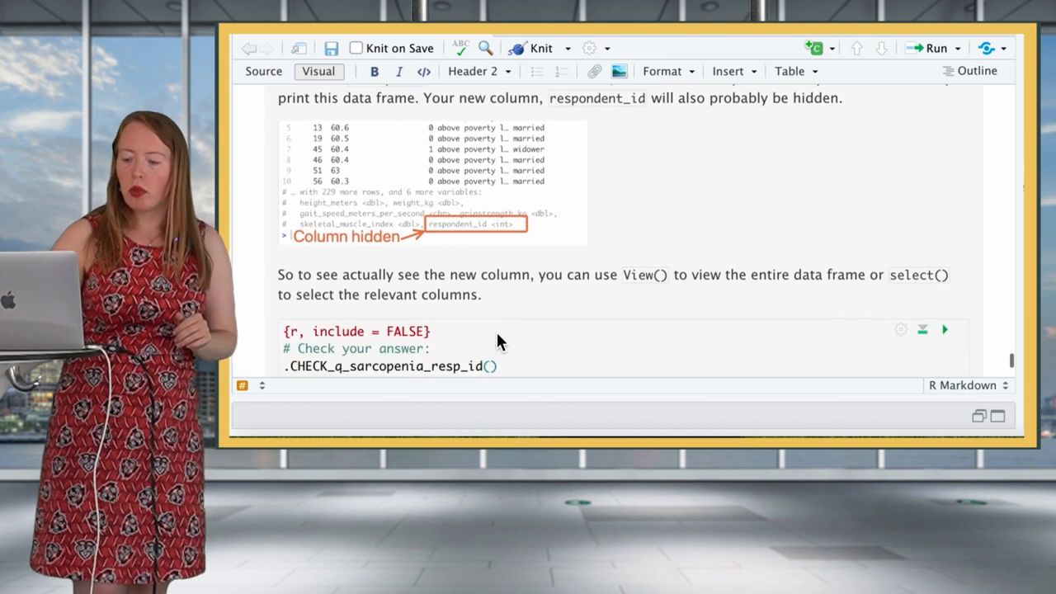
scroll("down", 3)
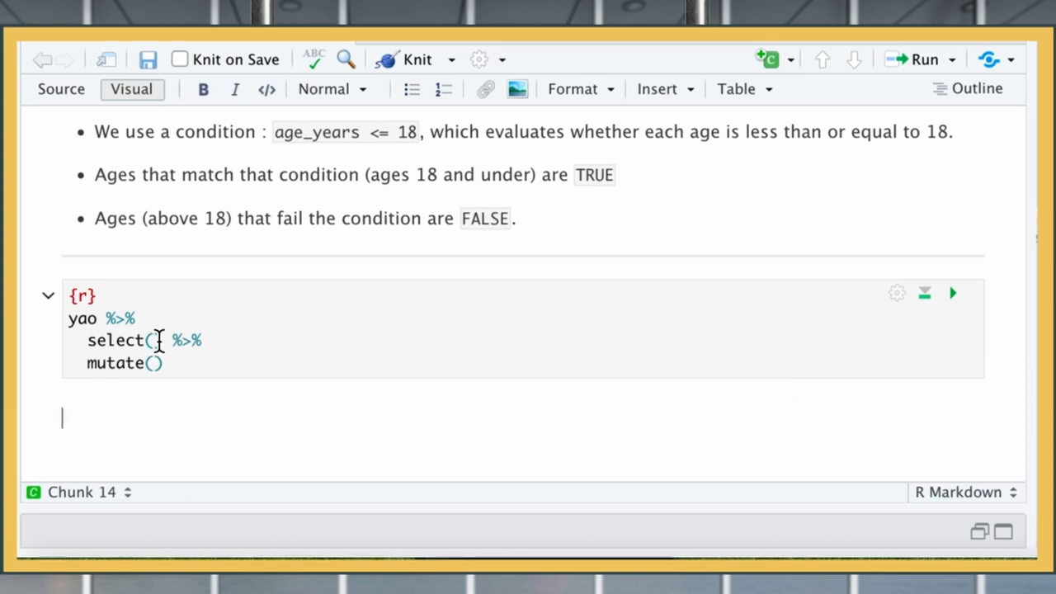
- Write select(age_years) %>% mutate(is_child = age_years <= 18) and run it, printing the TRUE/FALSE table
type("age")
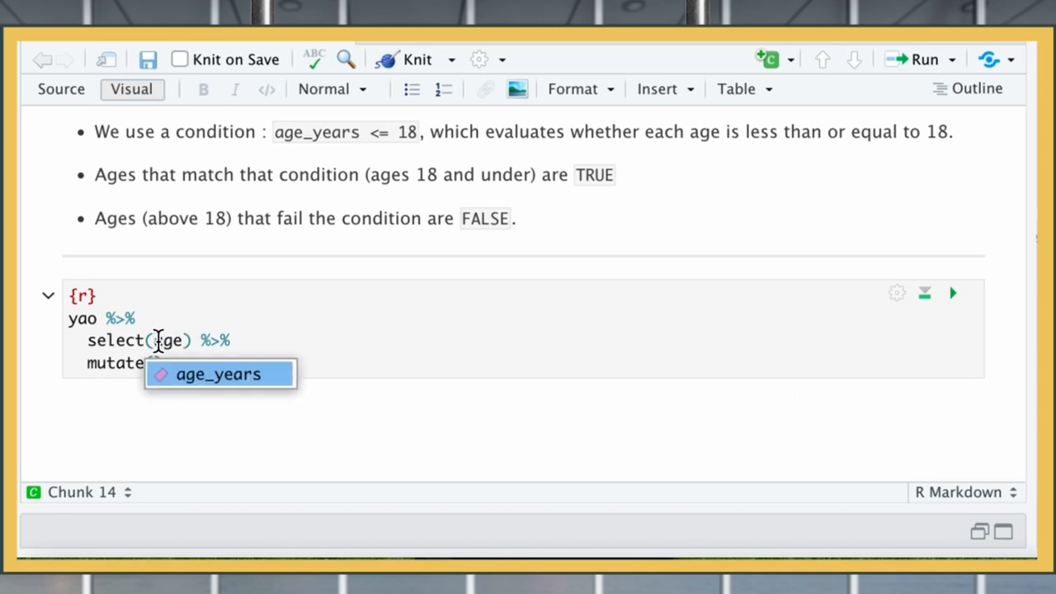
left_click(218, 373)
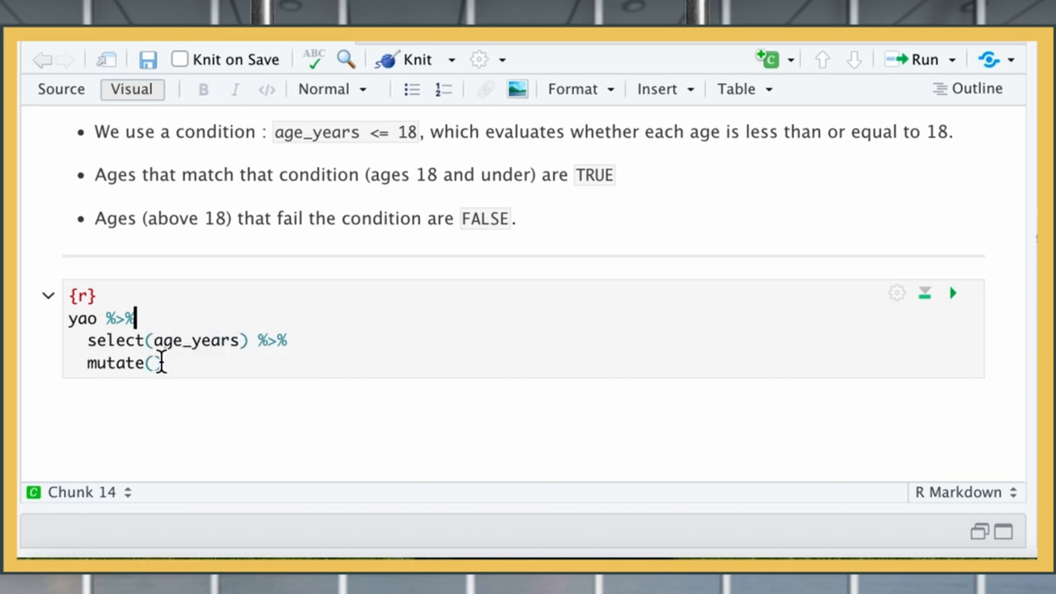
type("is_child")
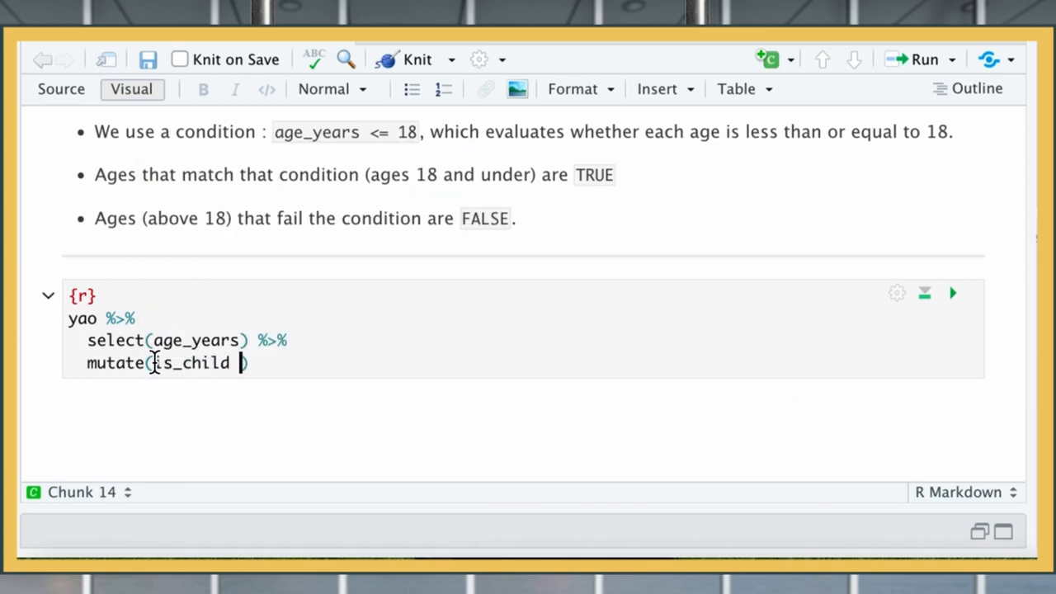
type("= age_years <= 1")
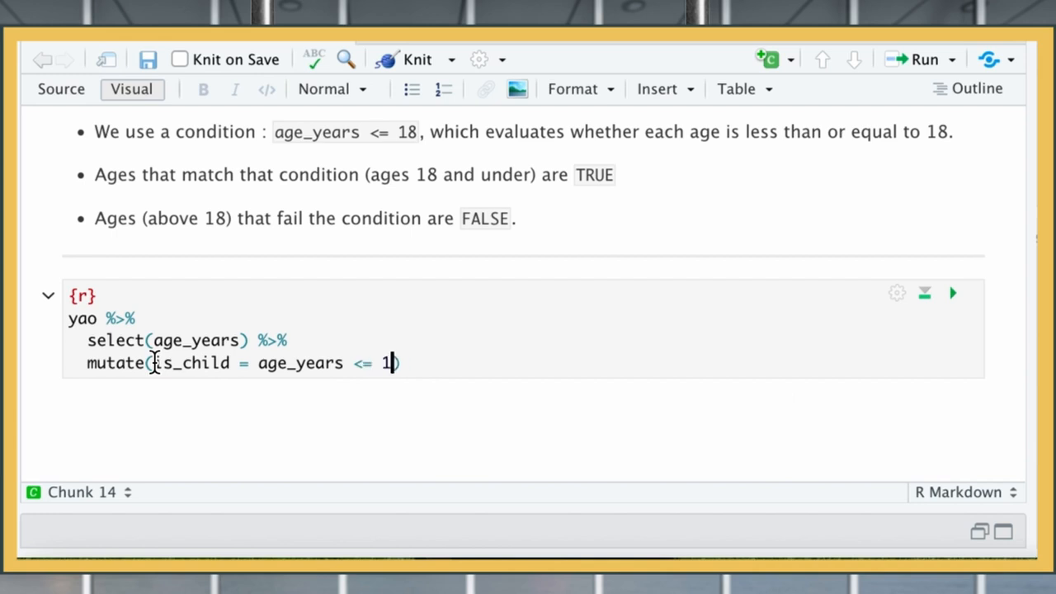
left_click(953, 293)
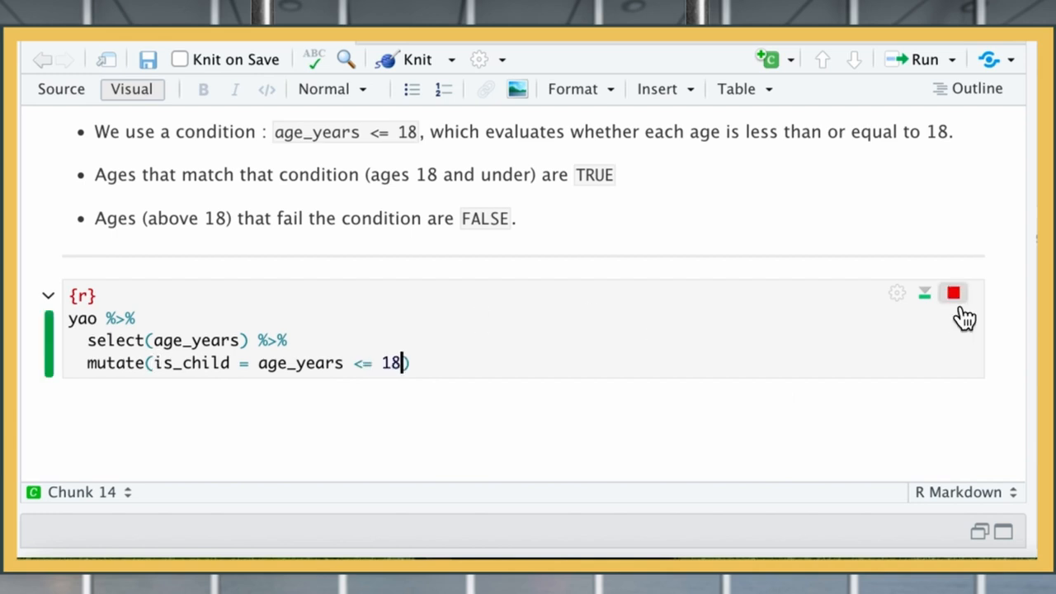
left_click(954, 292)
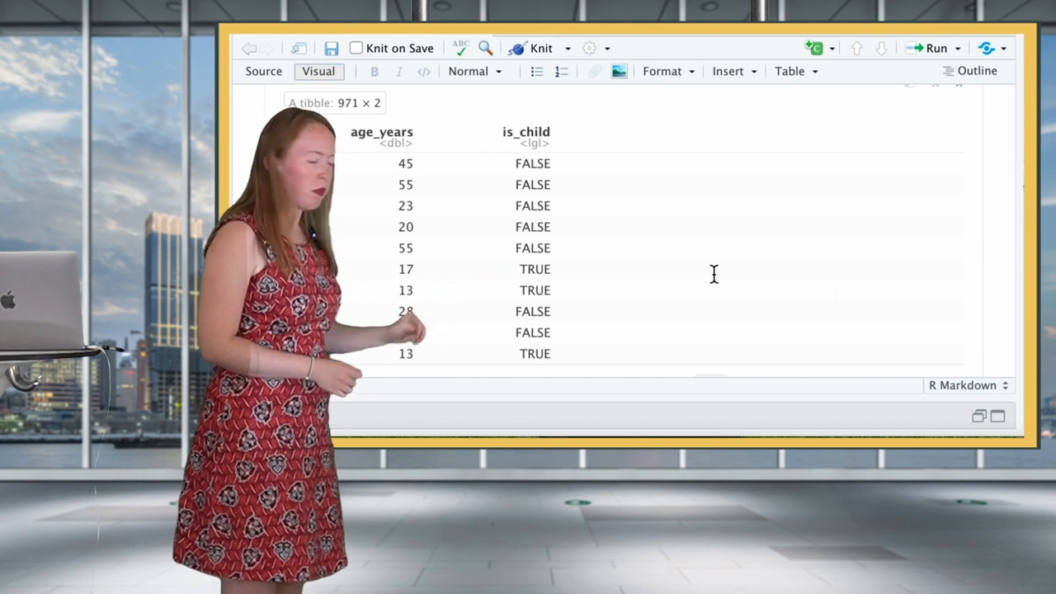
- Scroll through the age_years / is_child results table to its row pager
scroll("down", 3)
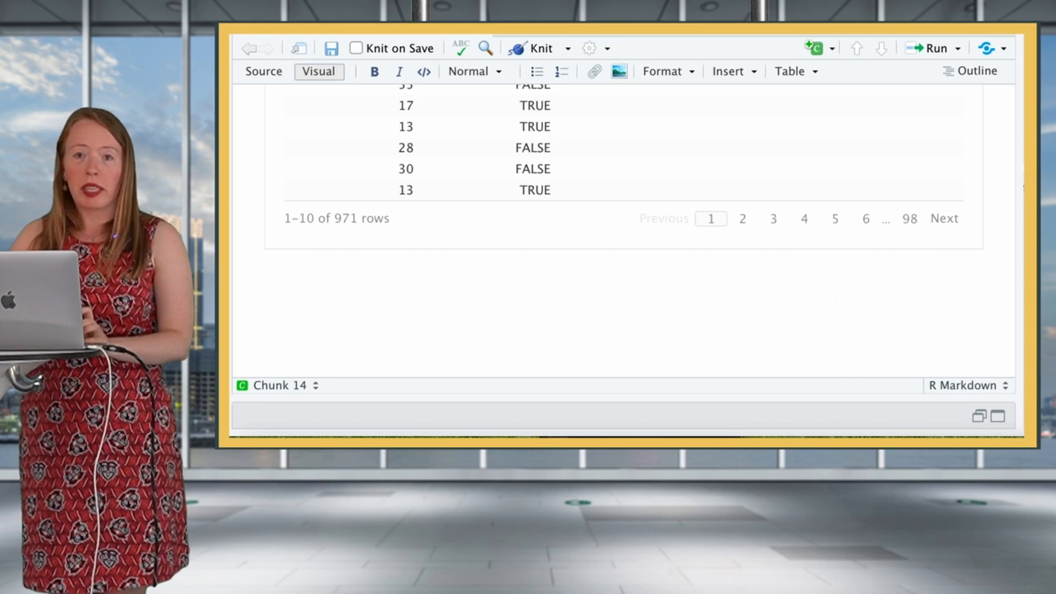
left_click(264, 280)
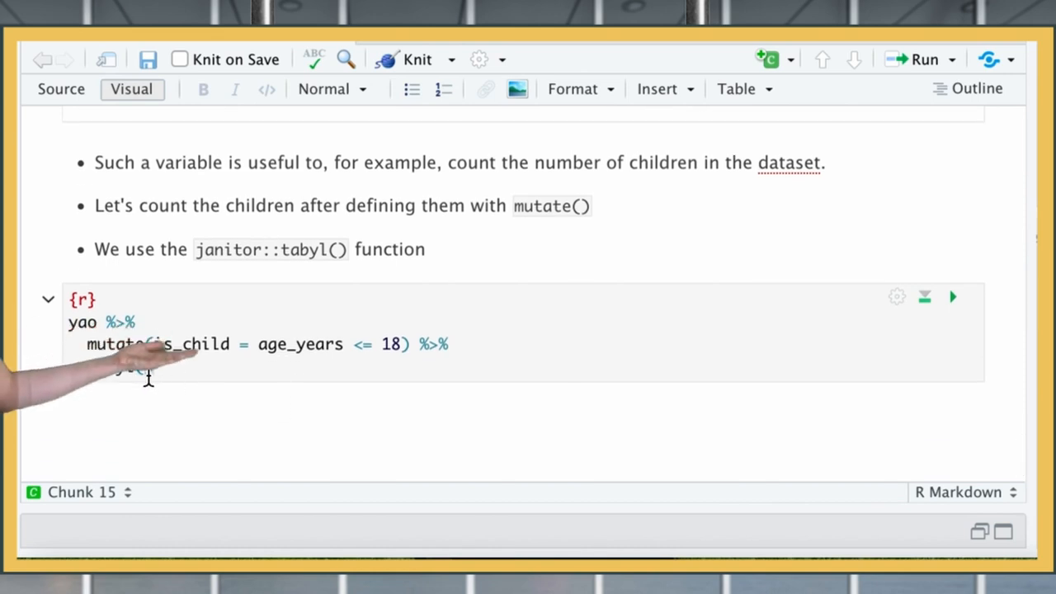
- Add tabyl(is_child) after the pipe and run it, showing 662 FALSE and 309 TRUE counts
type("tabyl(")
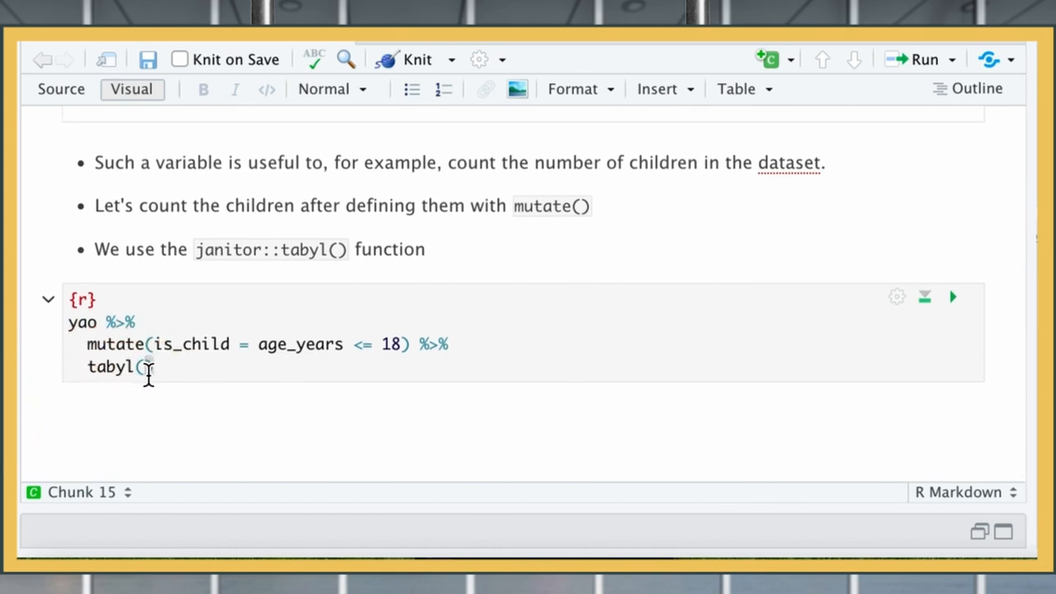
type("is_h")
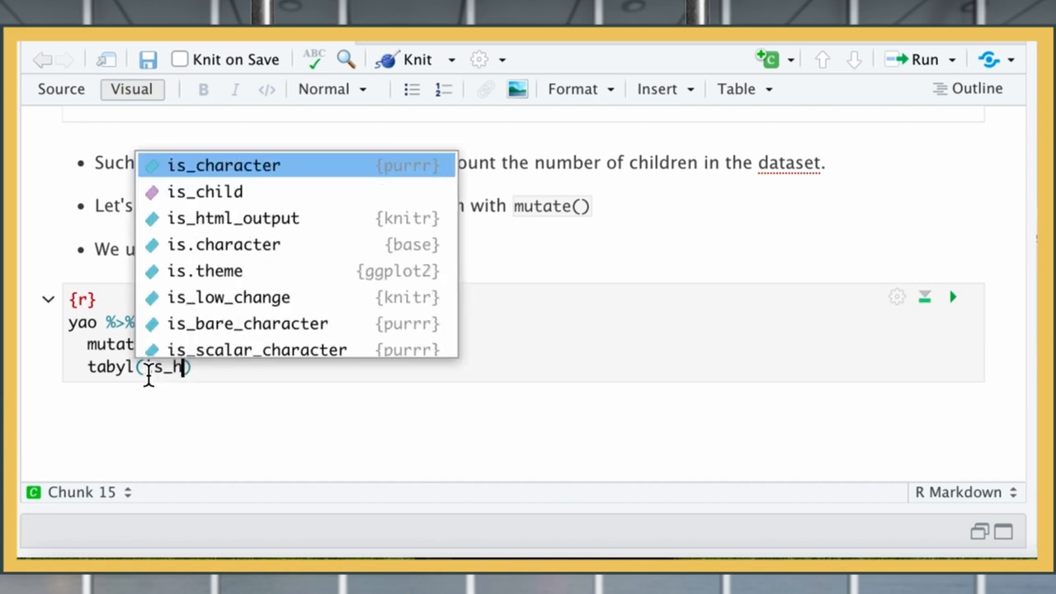
type("hild")
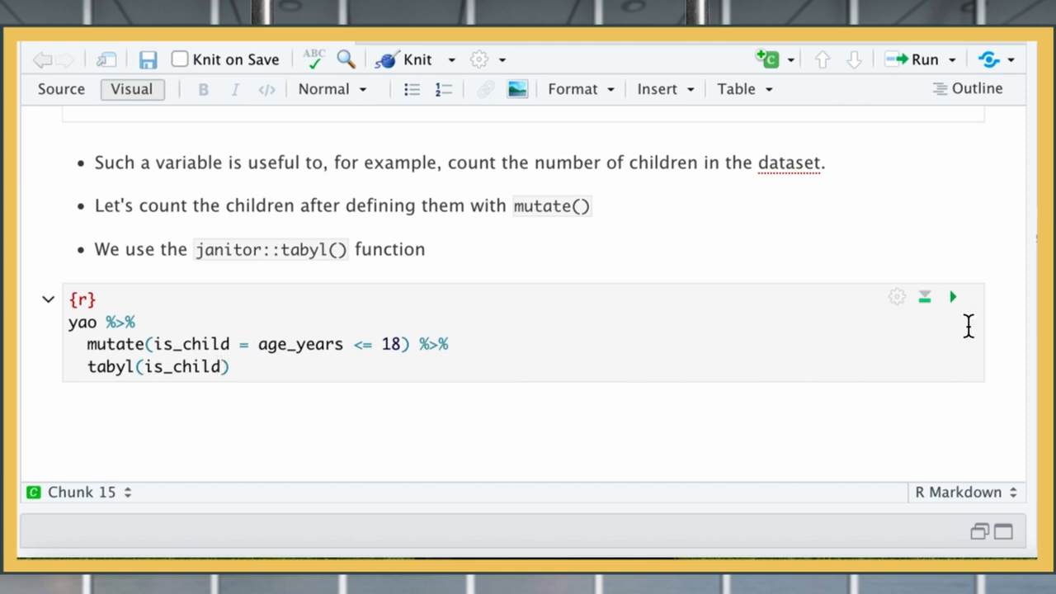
left_click(952, 297)
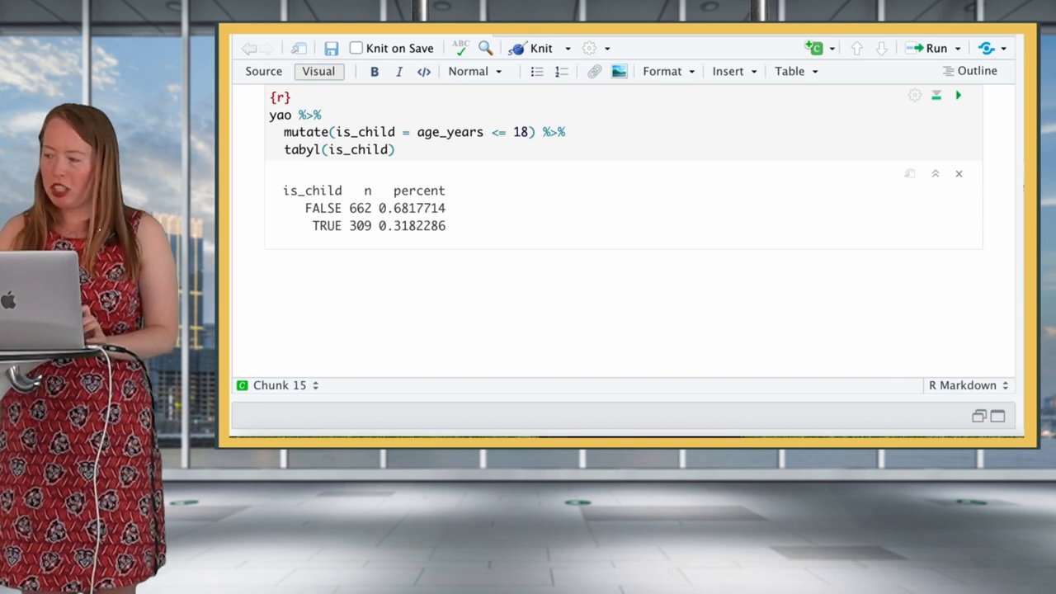
mouse_move(508, 292)
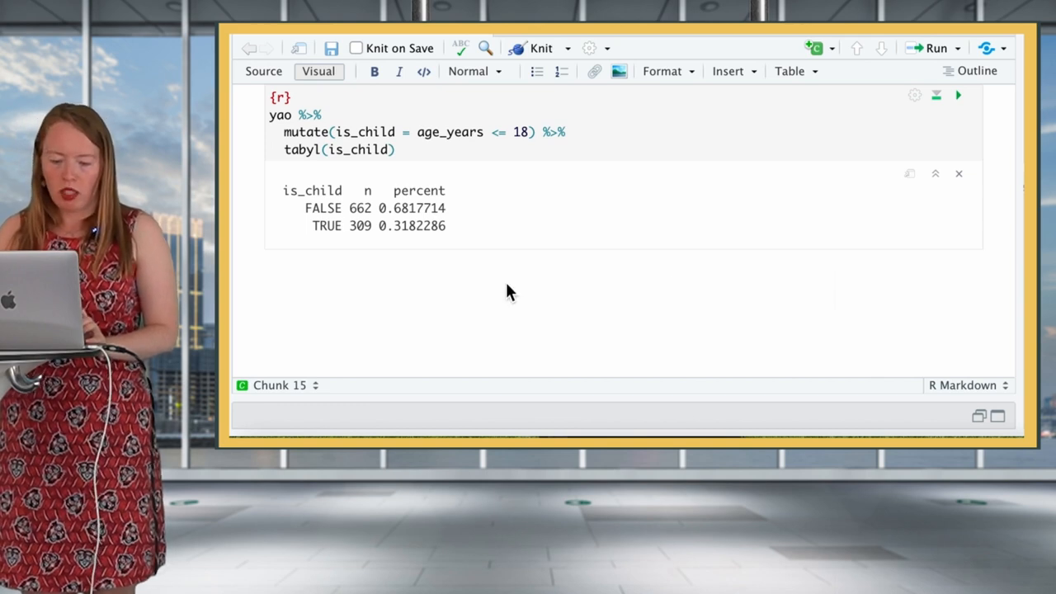
- Scroll down to the has_no_symptoms Boolean variable bullet points
scroll("down", 3)
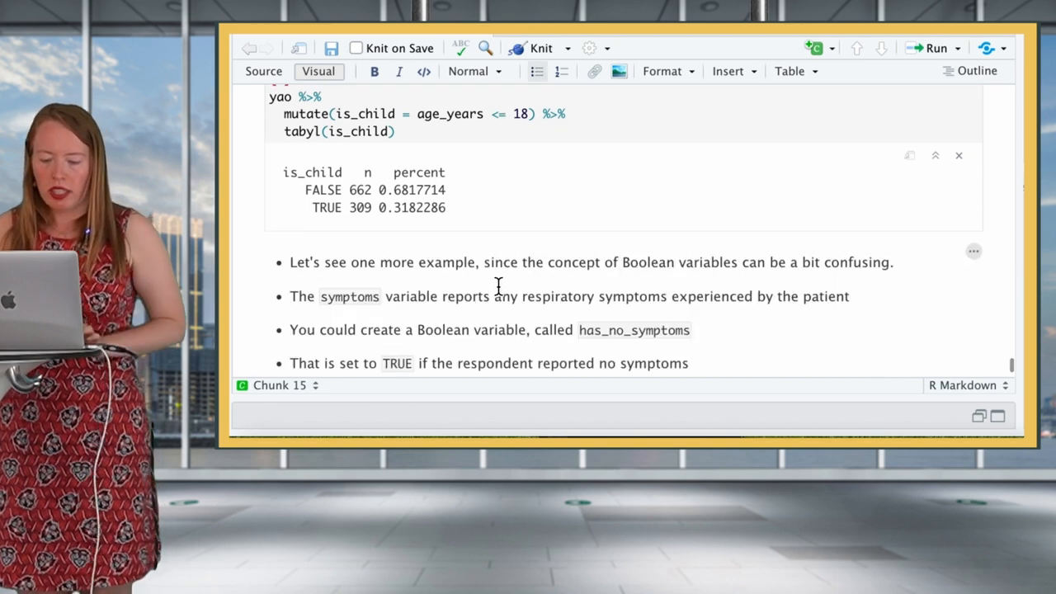
scroll("down", 3)
type("mutate(")
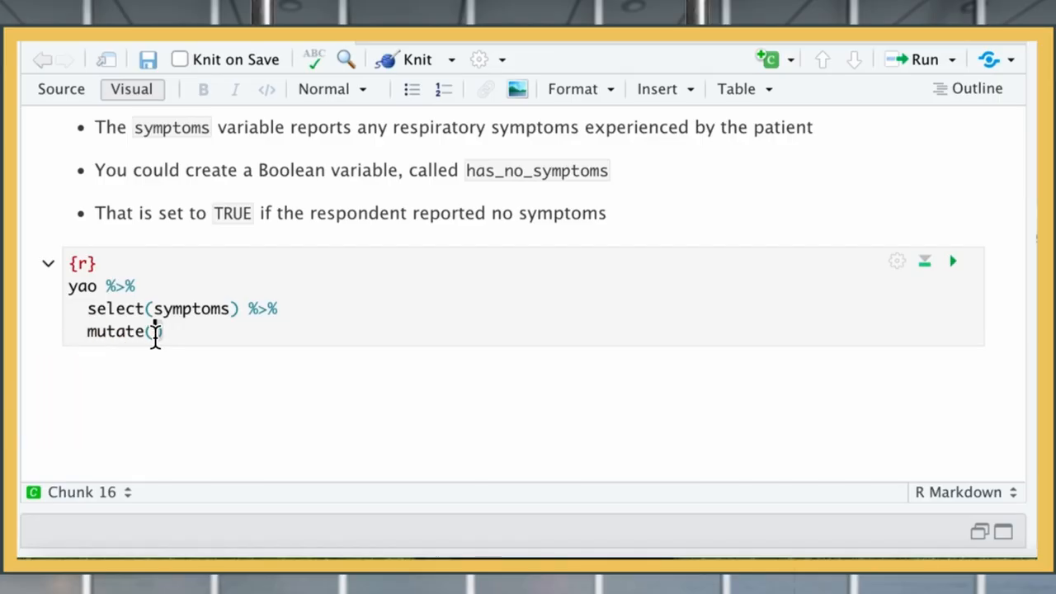
- Write has_no_symptoms = symptoms == "No symptoms" inside the mutate() call
type("has_no_symptoms")
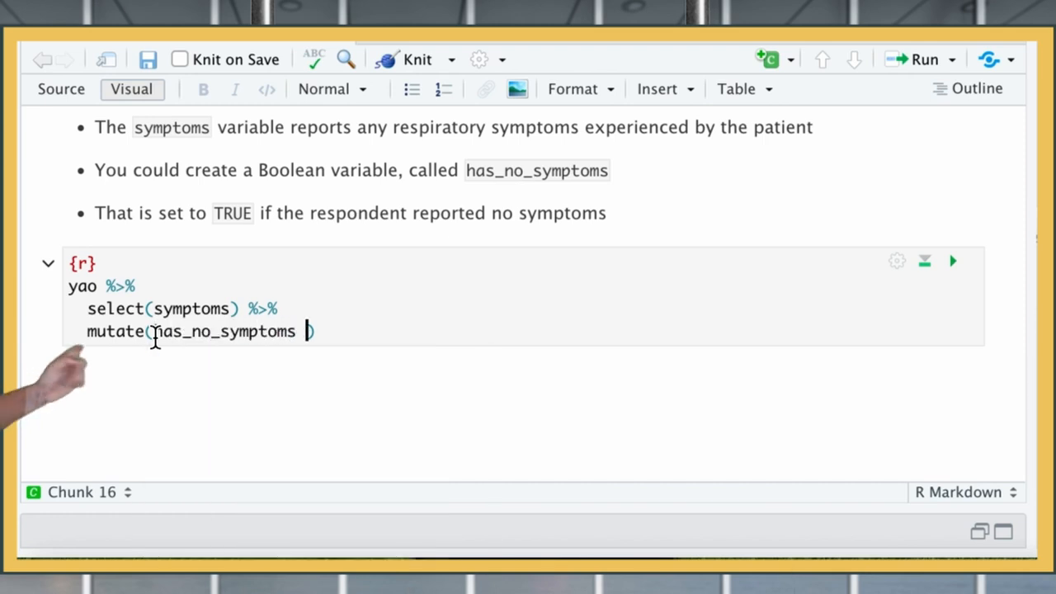
type("=")
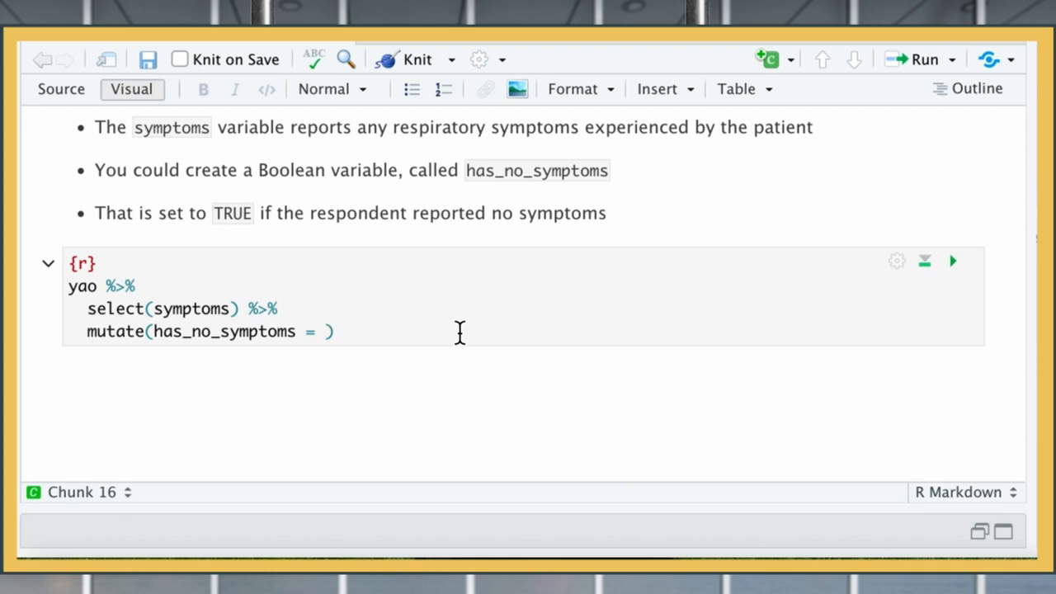
type("symptoms")
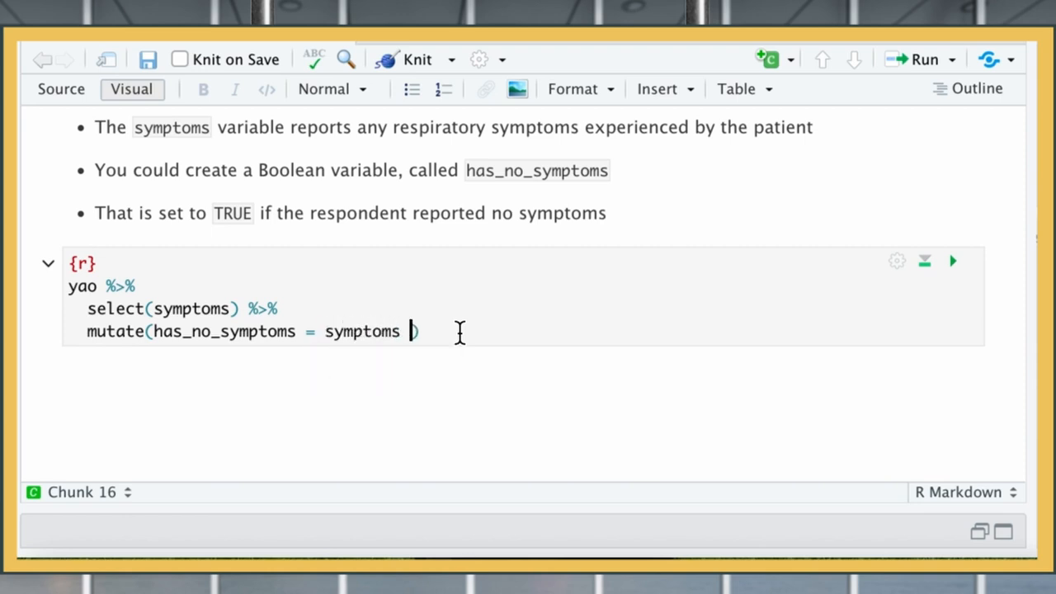
type("==")
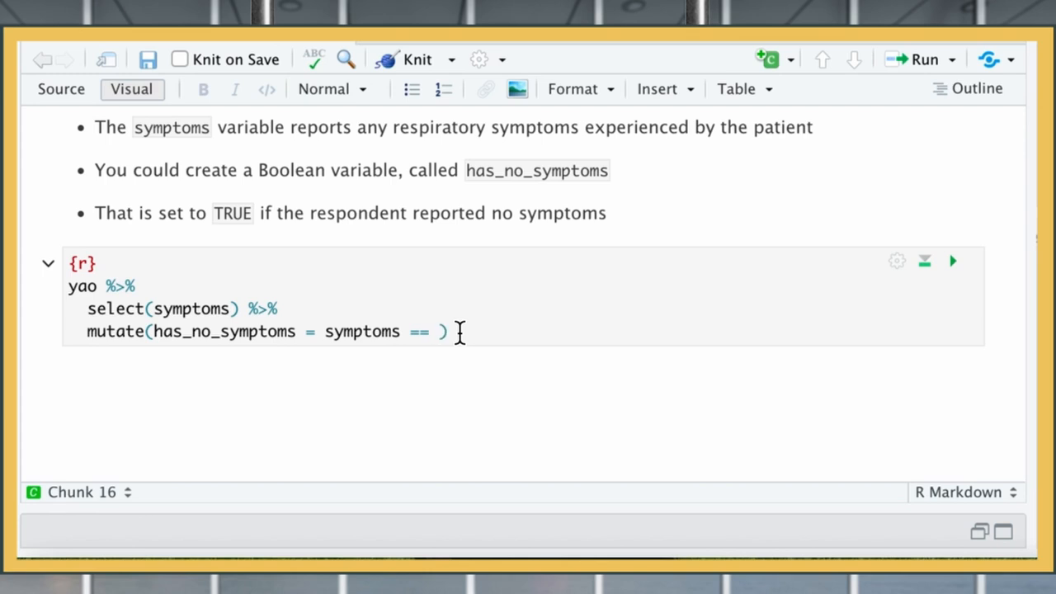
type("\"No symptoms")
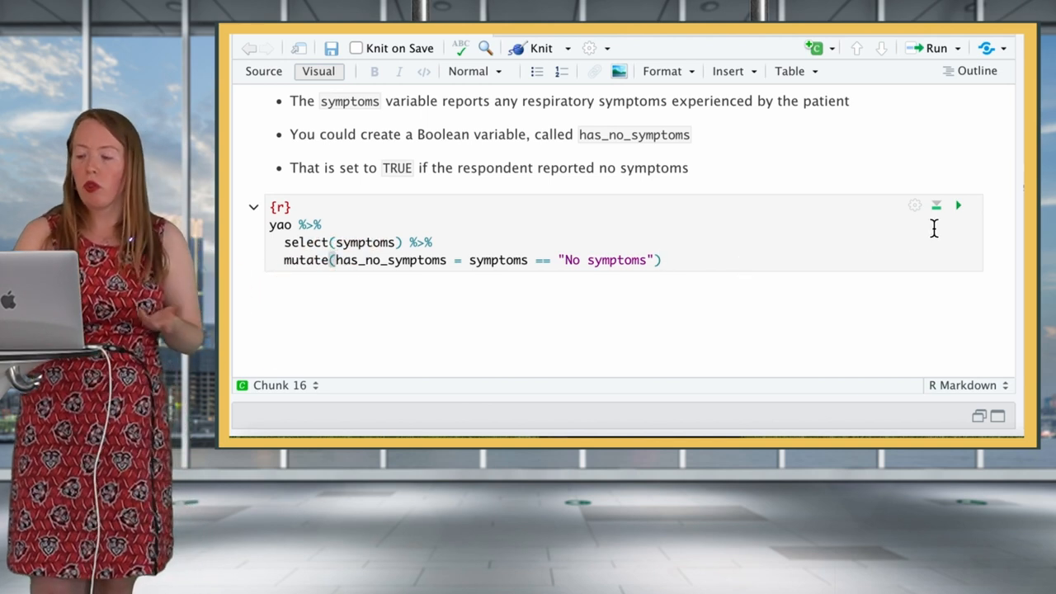
left_click(957, 205)
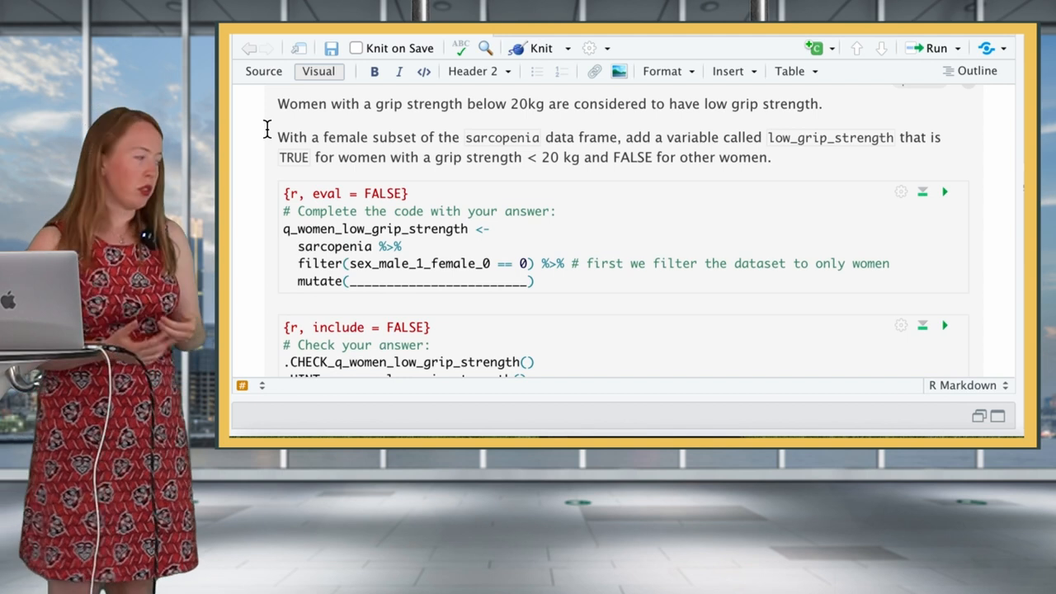
- Scroll down to the low_grip_strength percentage question with its answer and check chunks
scroll("down", 3)
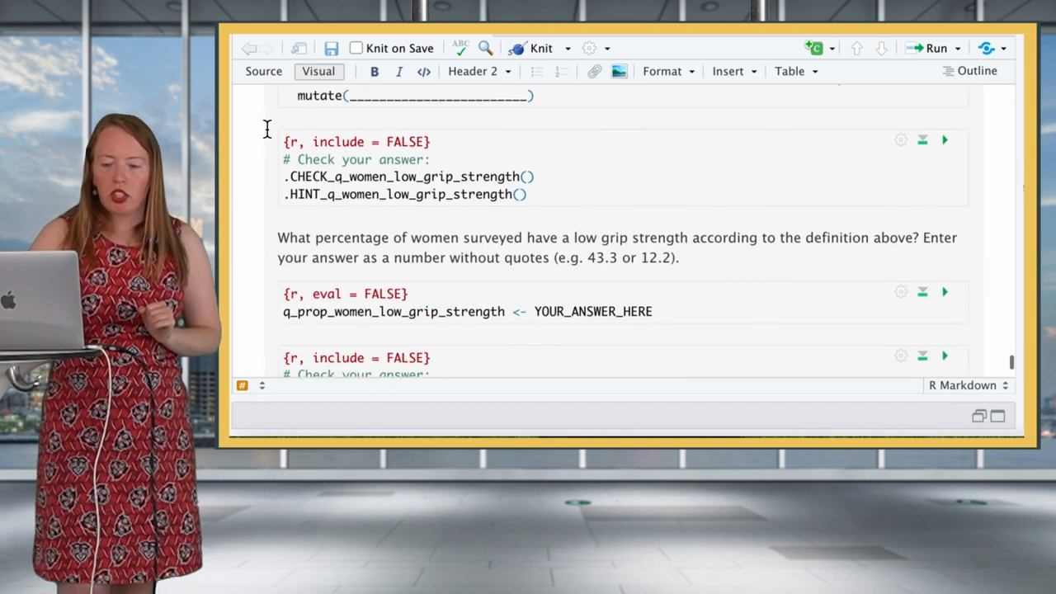
scroll("down", 3)
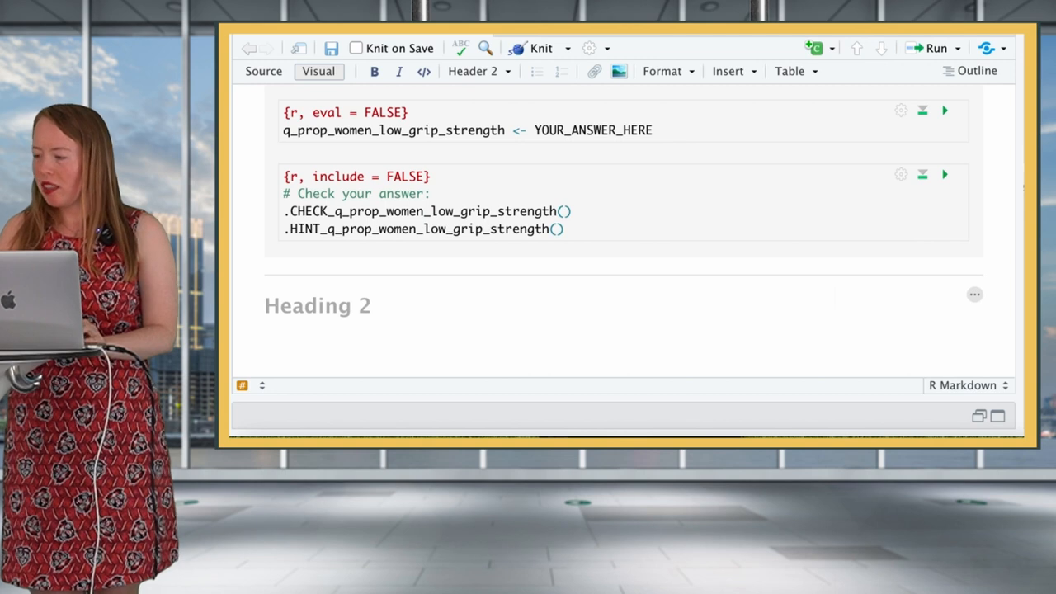
mouse_move(635, 294)
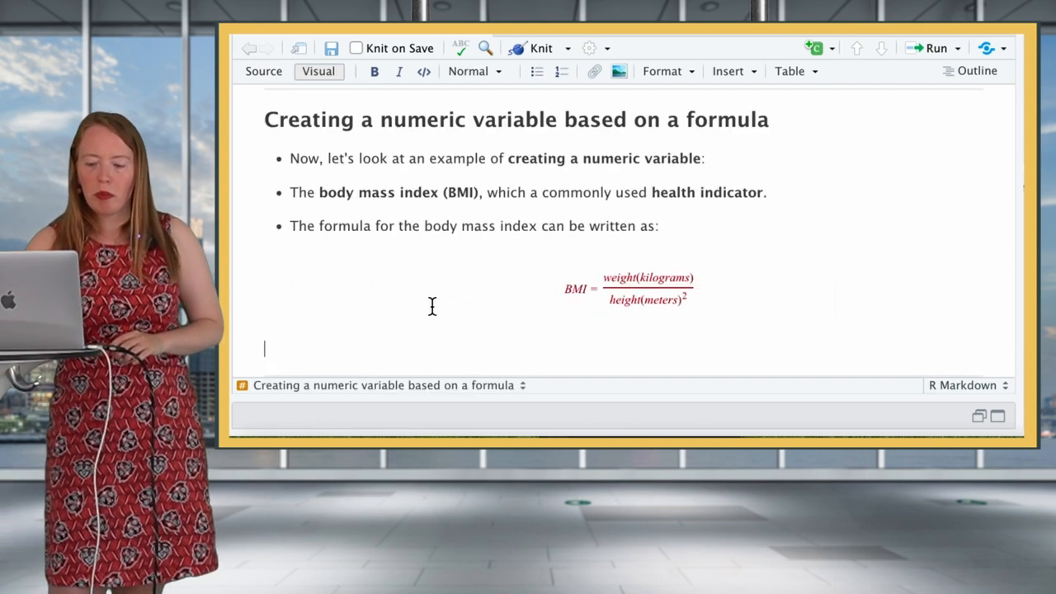
- Scroll to the 'Creating a numeric variable based on a formula' section and its empty BMI pipeline chunk
scroll("down", 3)
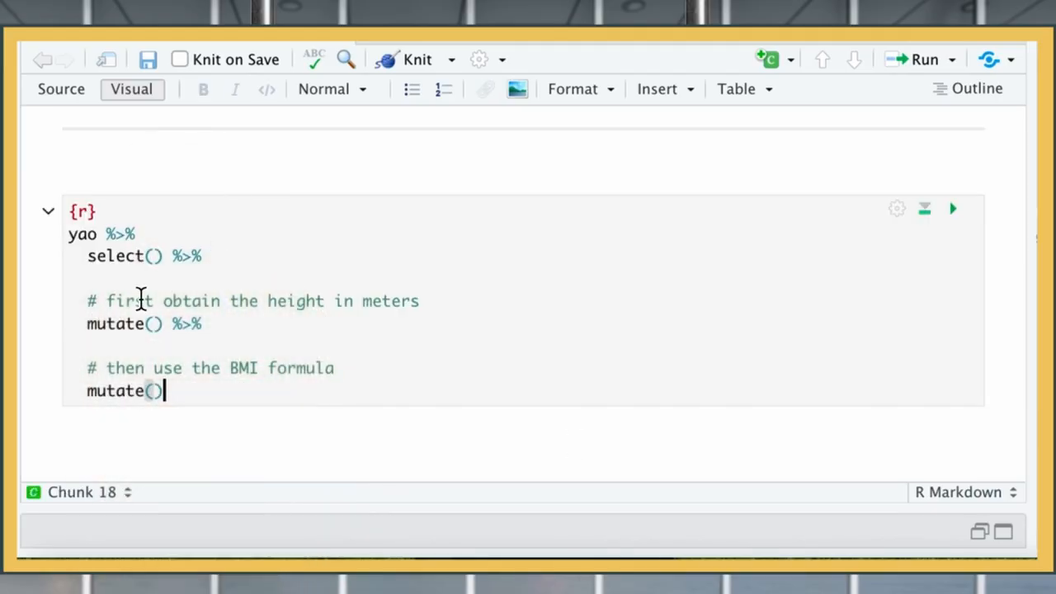
- Select weight_kg and height_cm, then compute height_meters = height_cm/100
type("rei")
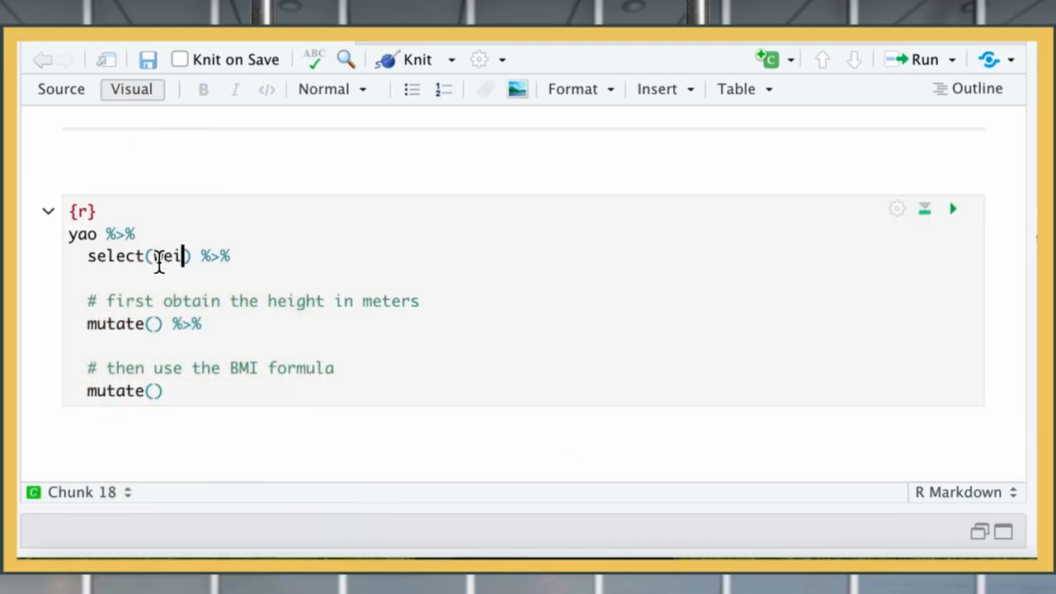
type("ght_kg")
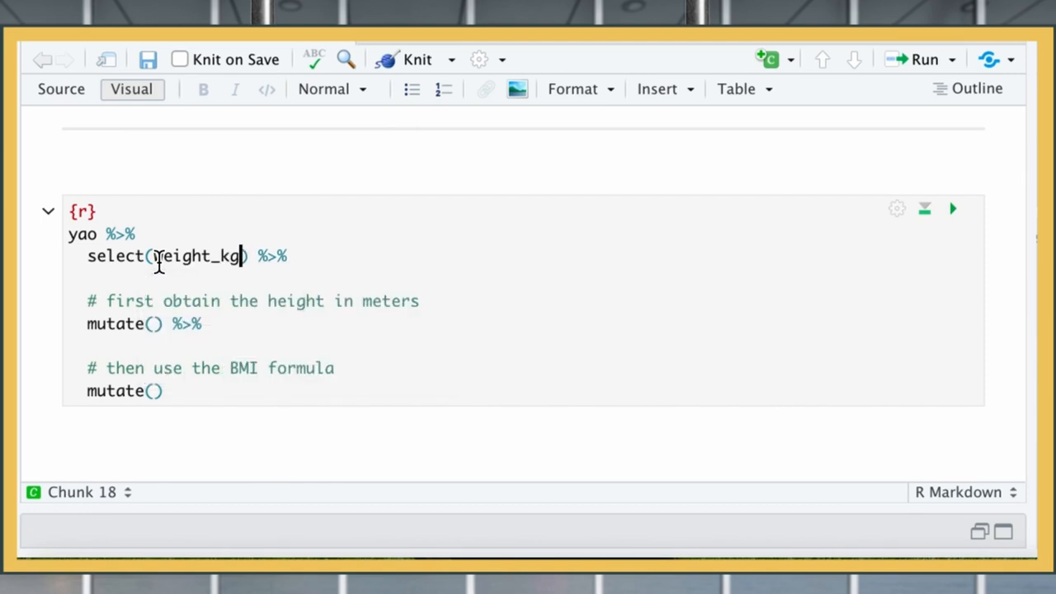
type(", heigh")
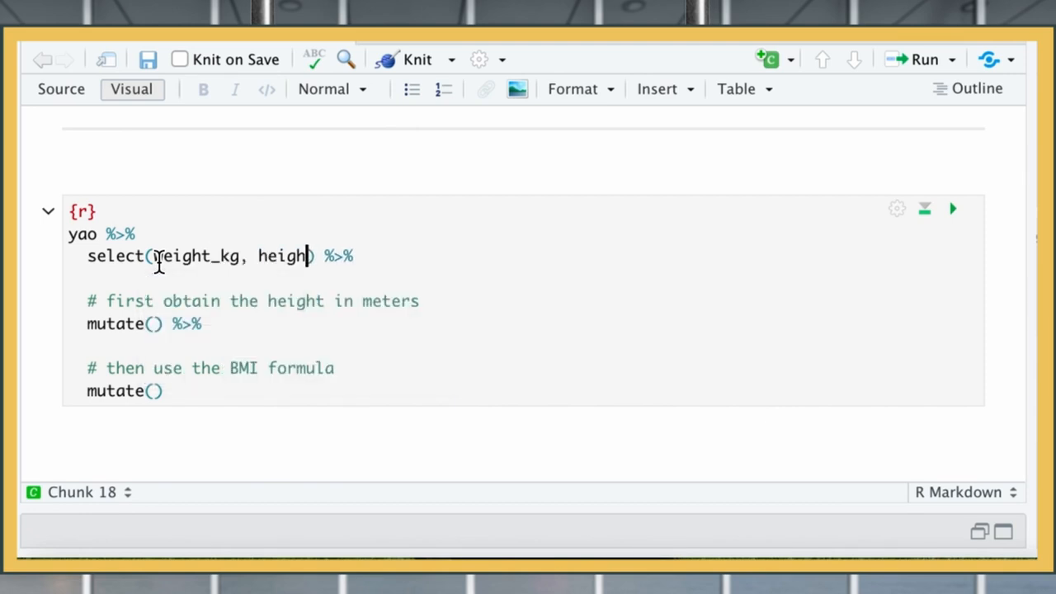
type("_cm")
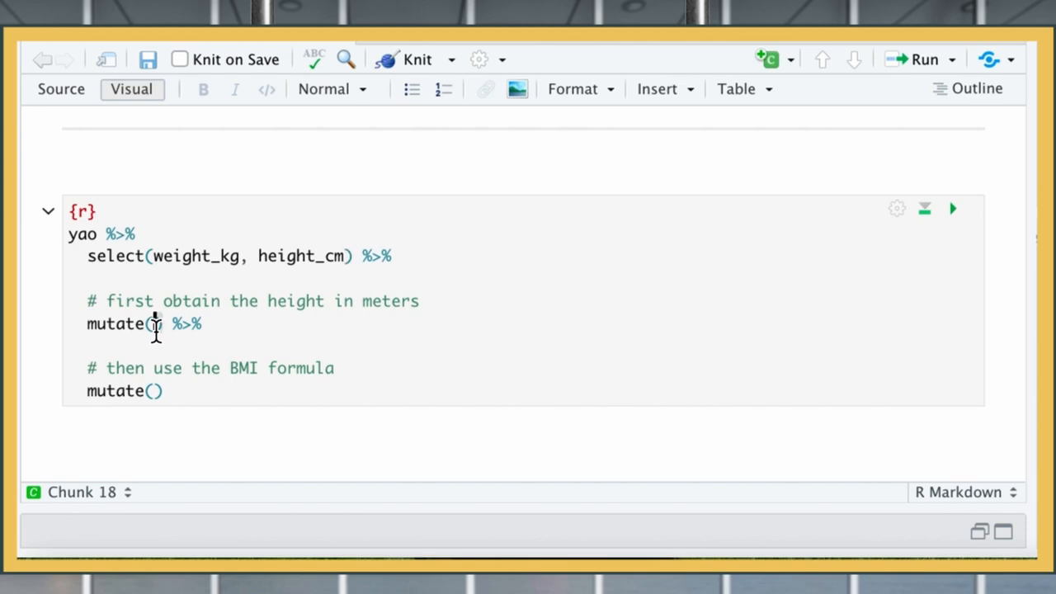
type("height")
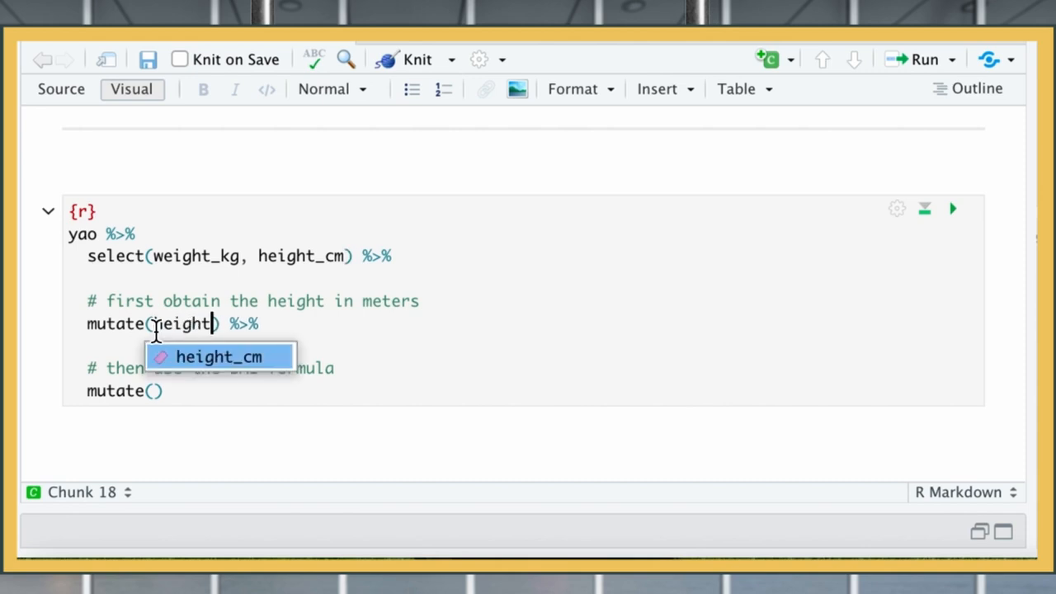
type("_meters =")
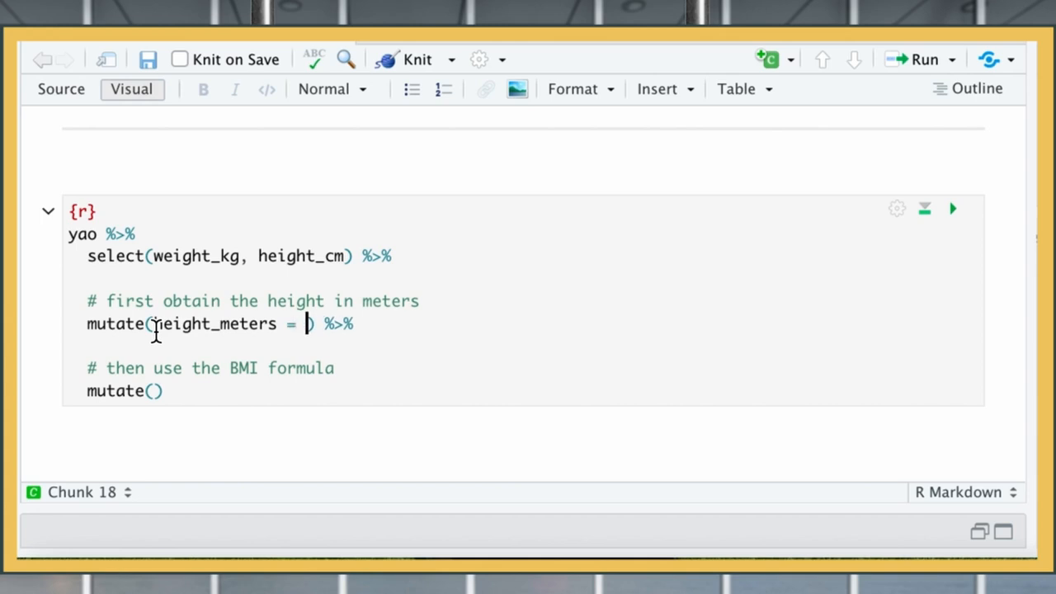
type("height")
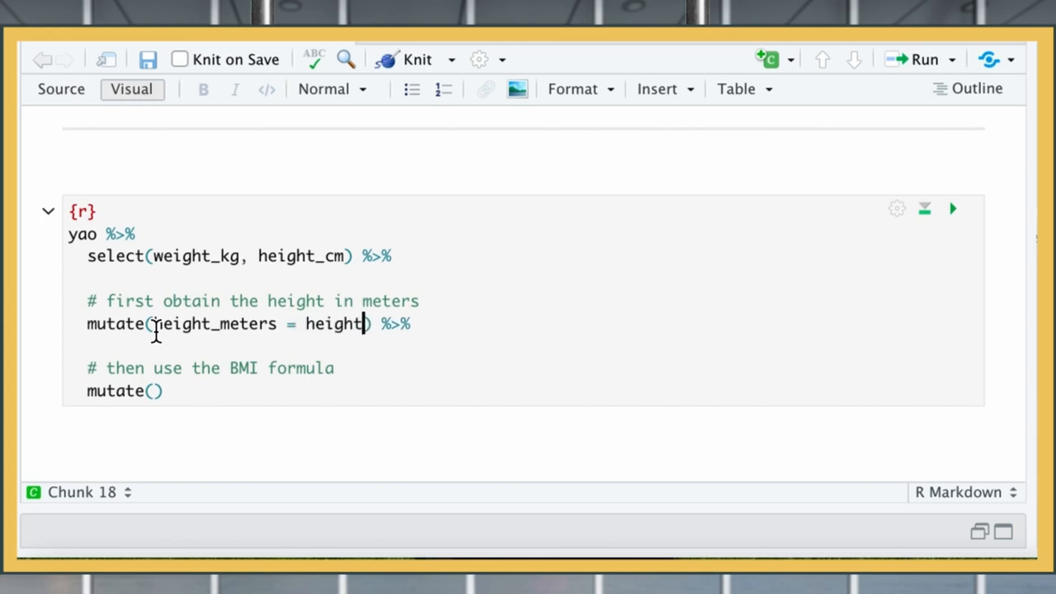
type("_cm/1")
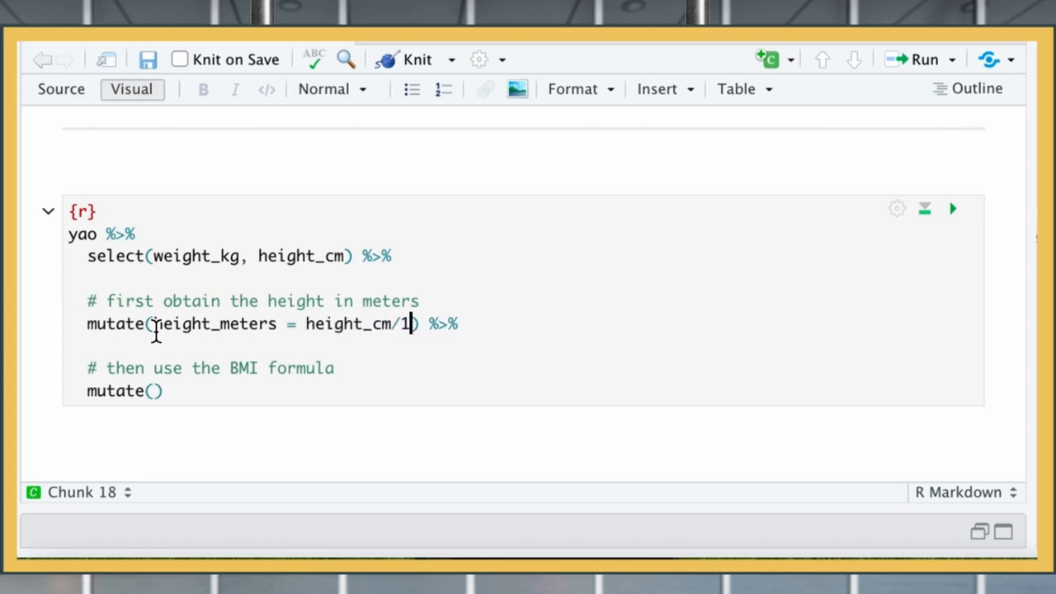
type("00")
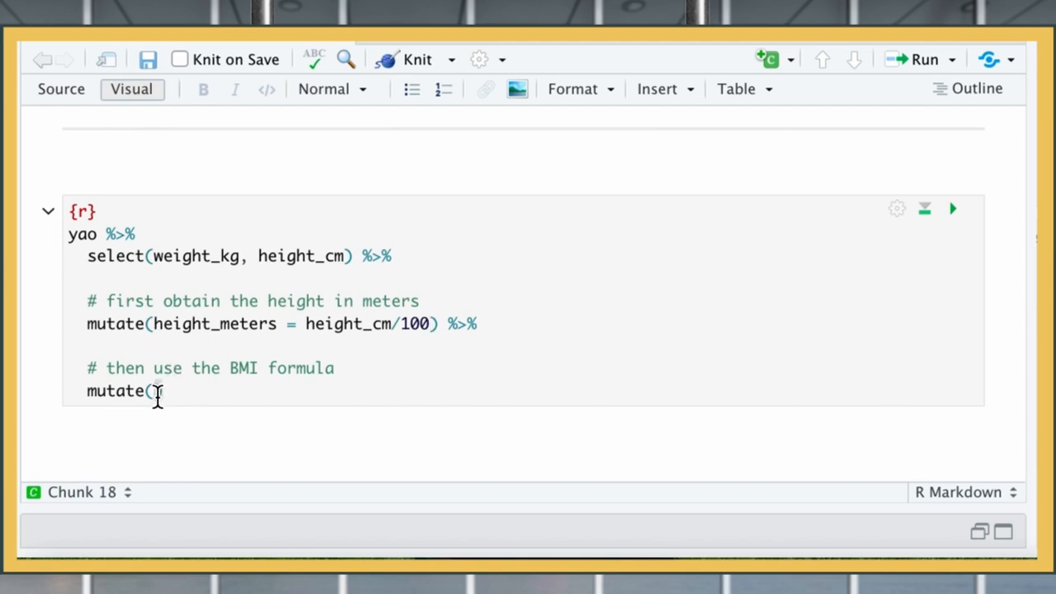
- Add bmi = weight_kg / (height_meters)^2 in the second mutate()
type("bmi =")
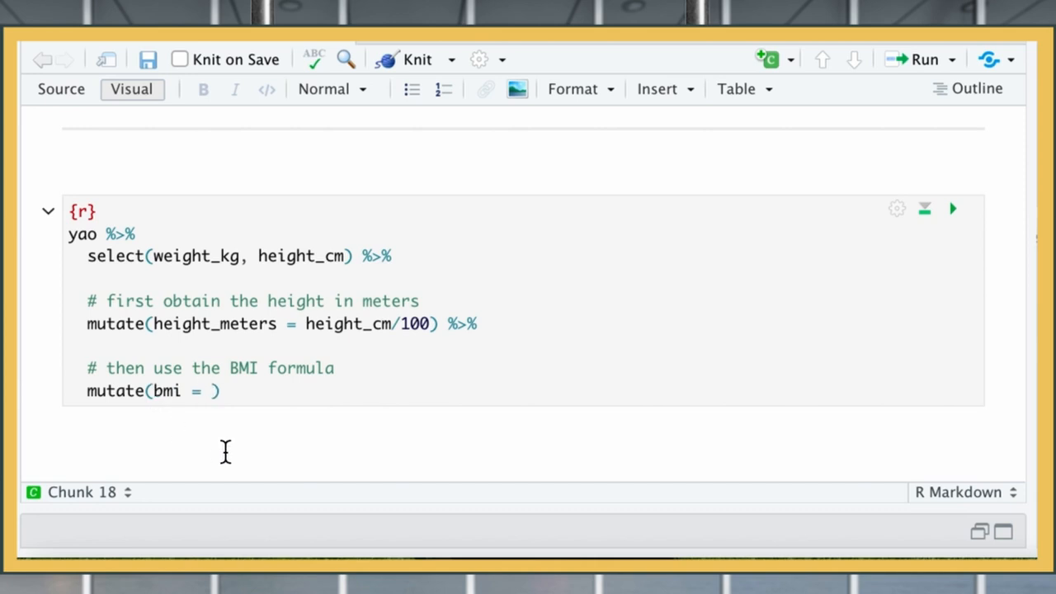
type("weight_kg /")
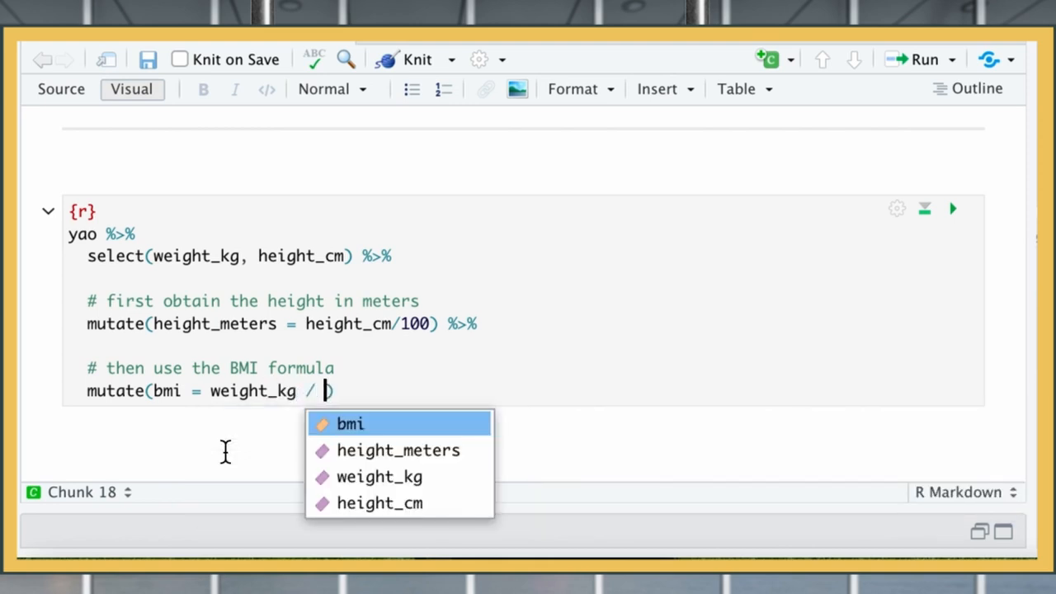
type("(height")
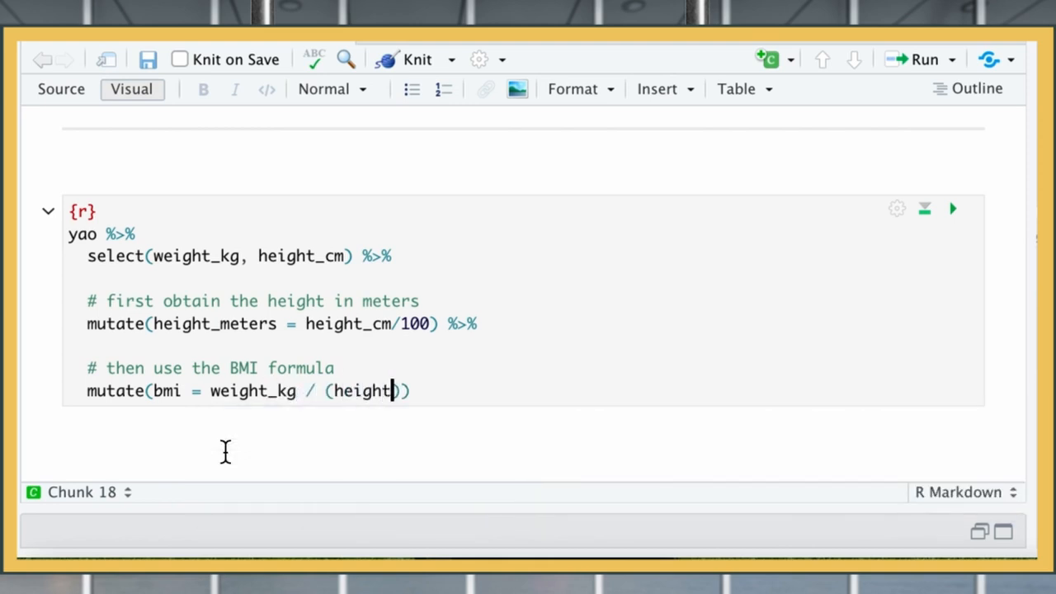
type("_meters")
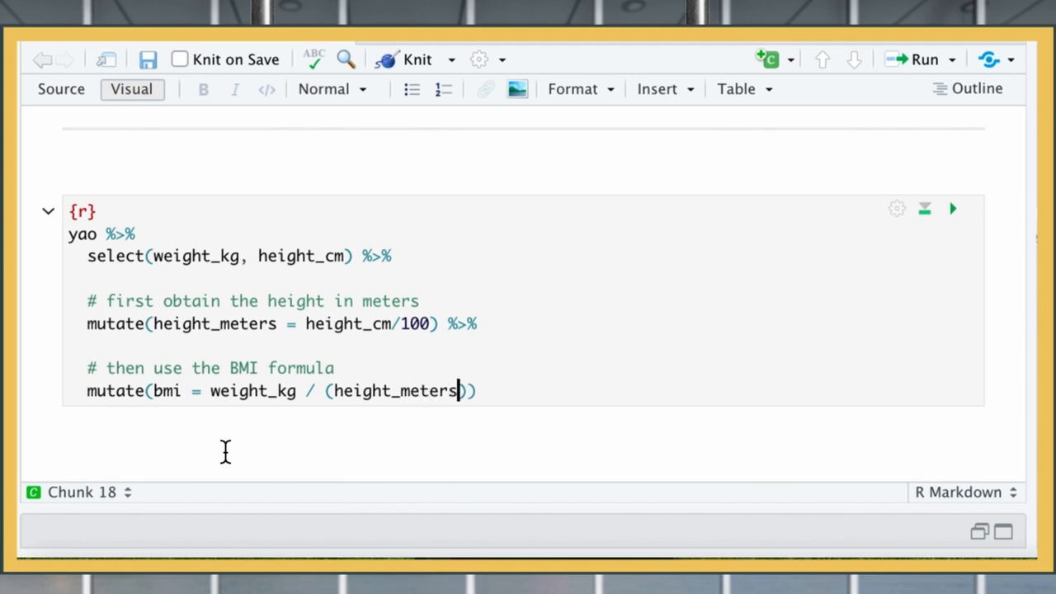
type(")")
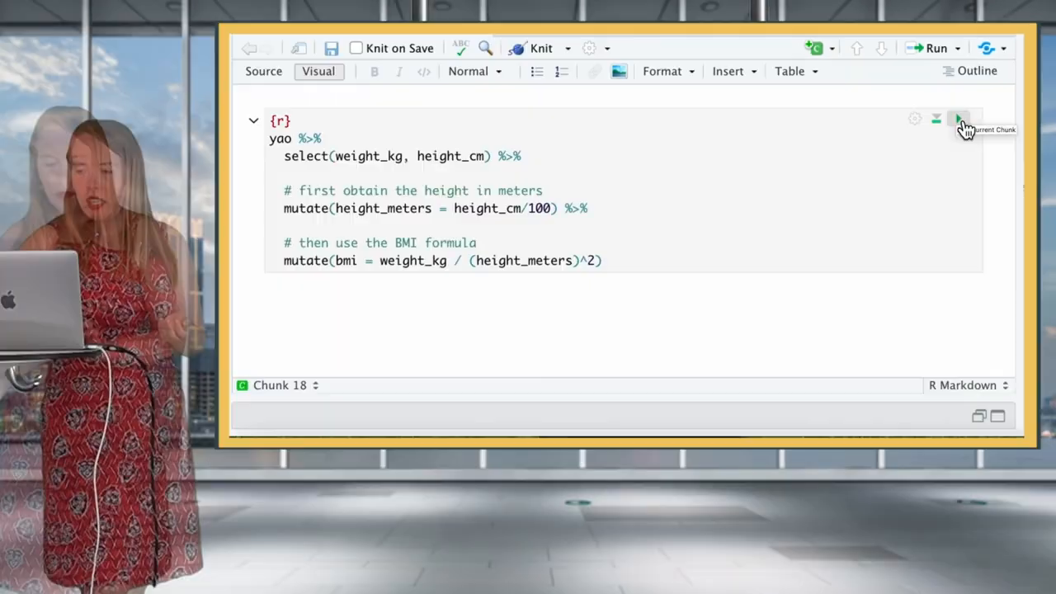
- Run the BMI chunk to print the 971-row table with height_meters and bmi
left_click(958, 119)
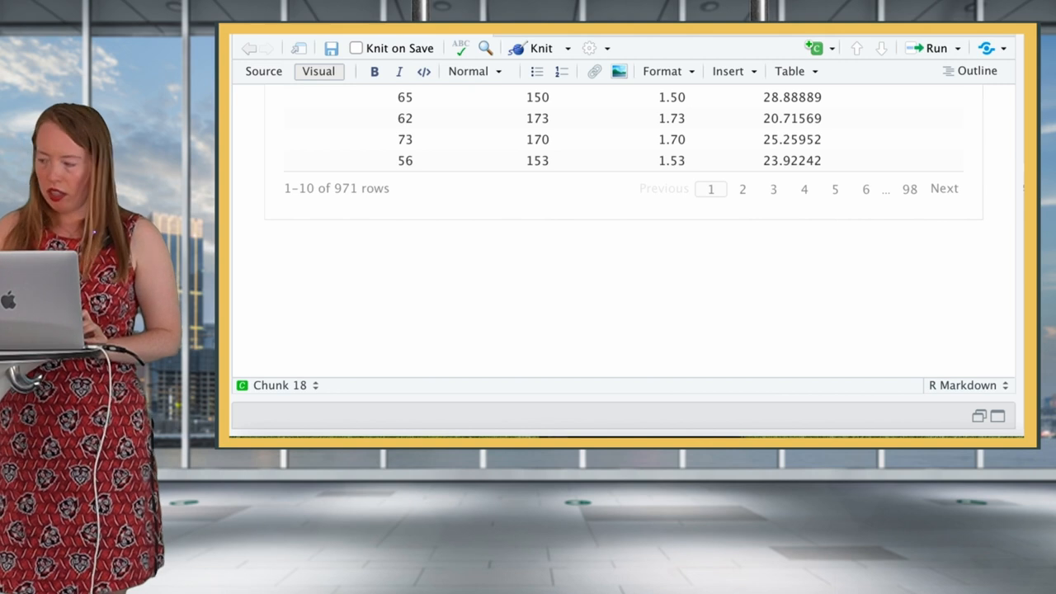
mouse_move(574, 268)
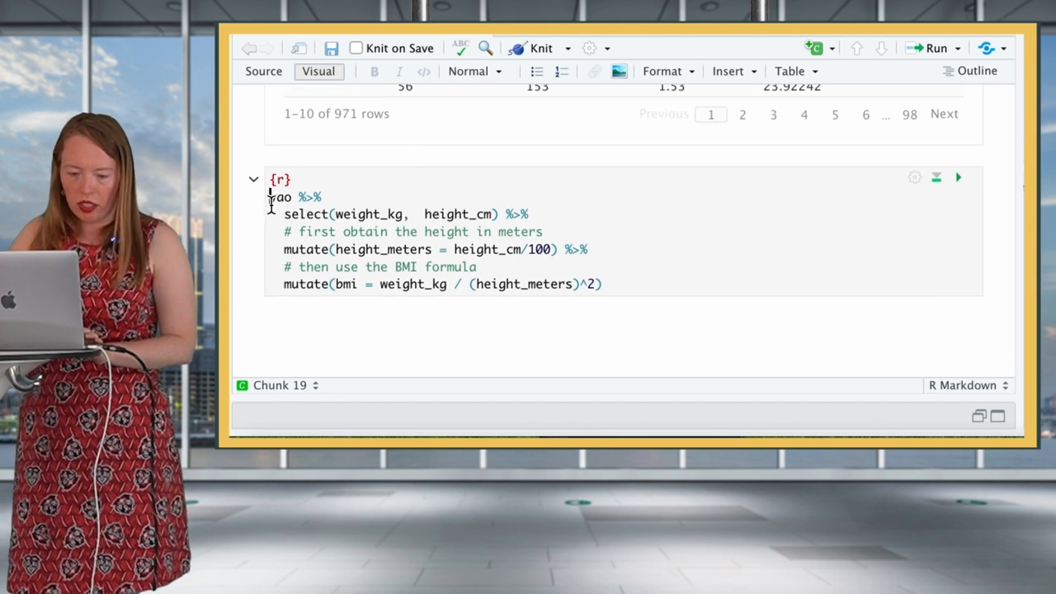
- Assign the BMI pipeline to a data object whose name ends in _bmi
type("_bmi")
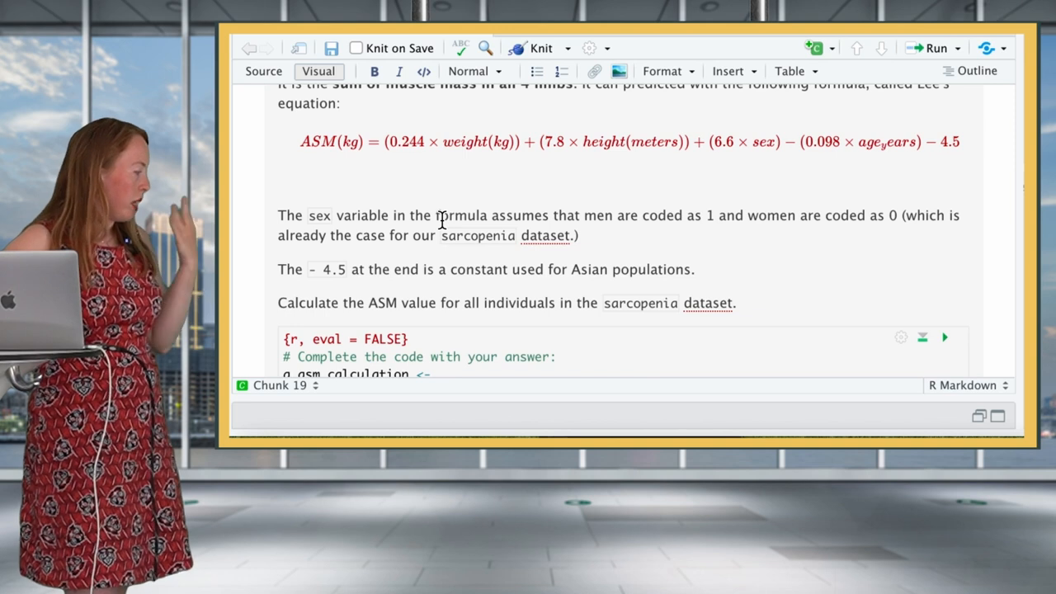
- Scroll down to the q_asm_calculation chunk with its mutate(asm = ____) blank
scroll("down", 3)
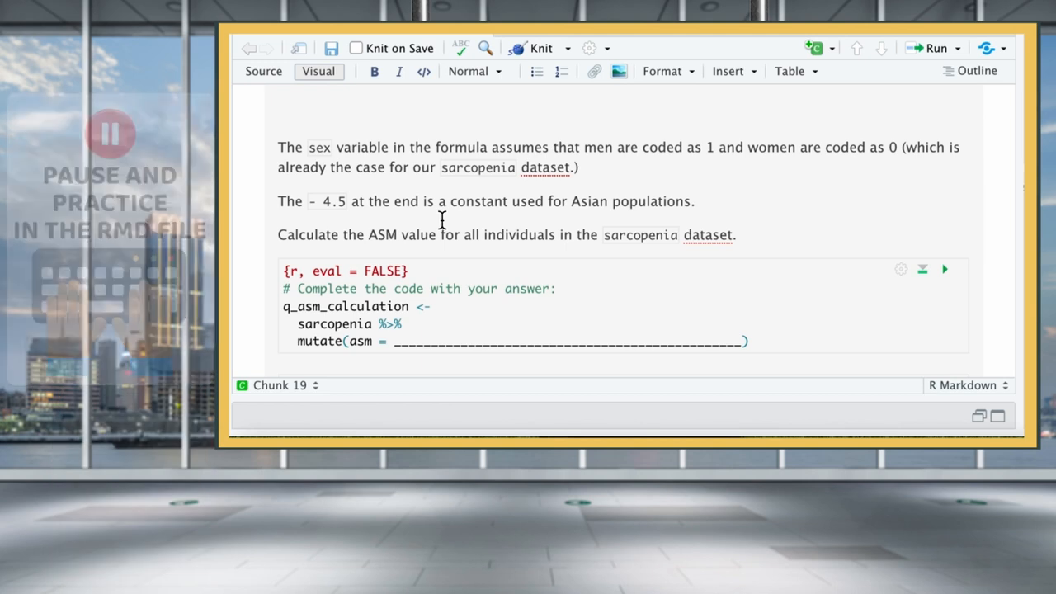
scroll("down", 3)
type("mutate(")
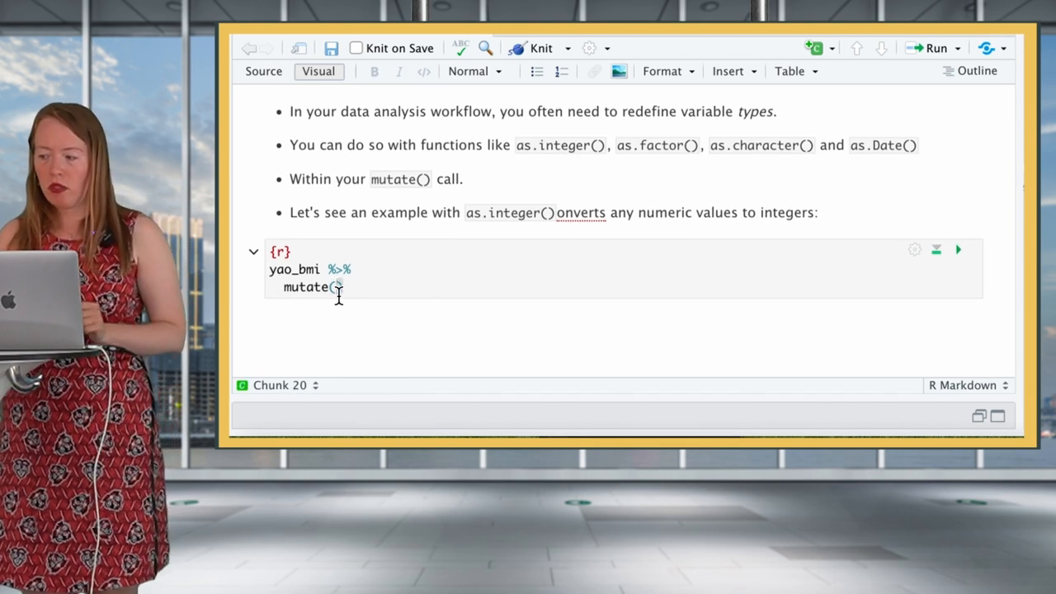
- Add bmi_integer = as.integer(bmi) to the yao_bmi mutate() and run the chunk
type("bmi")
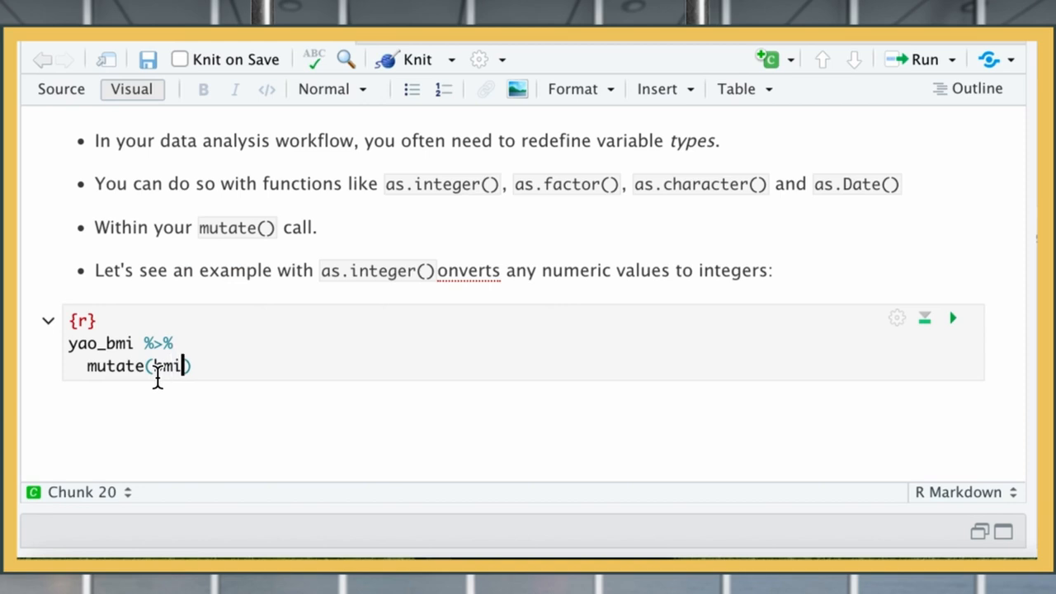
type("_int")
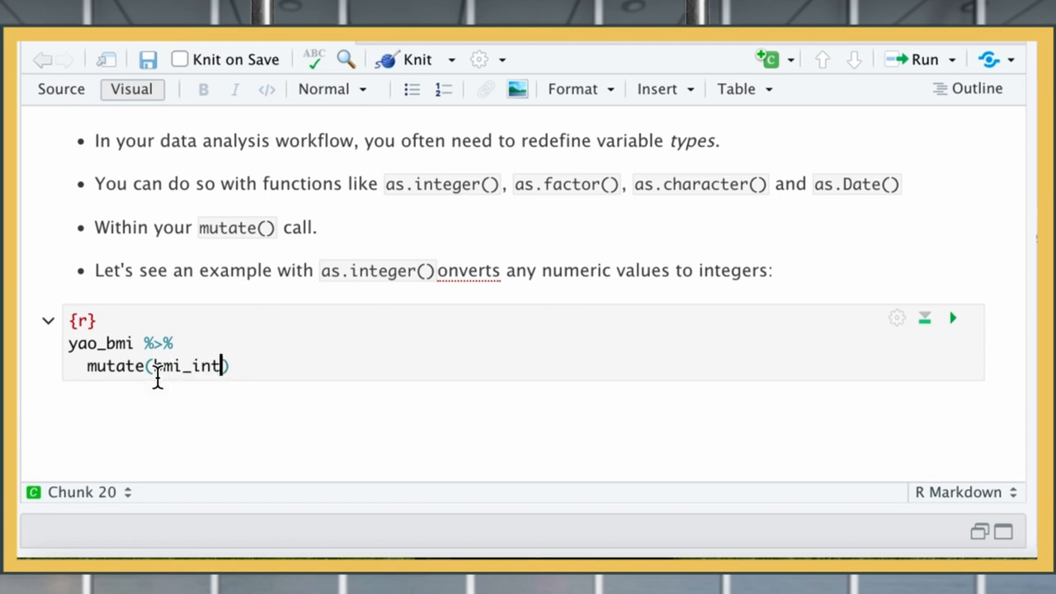
type("ger =")
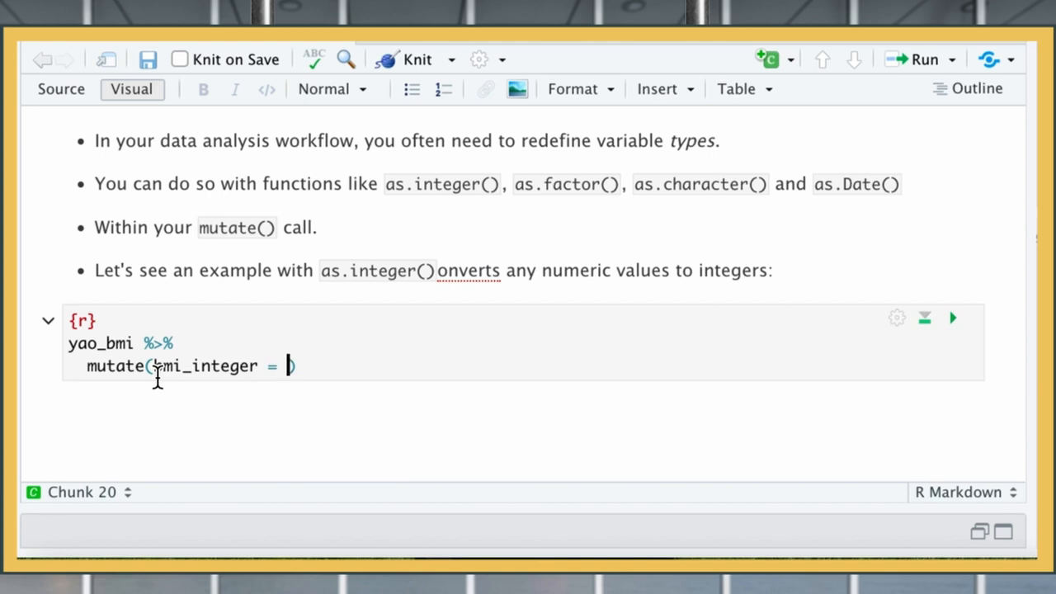
type("as.integer(bmi")
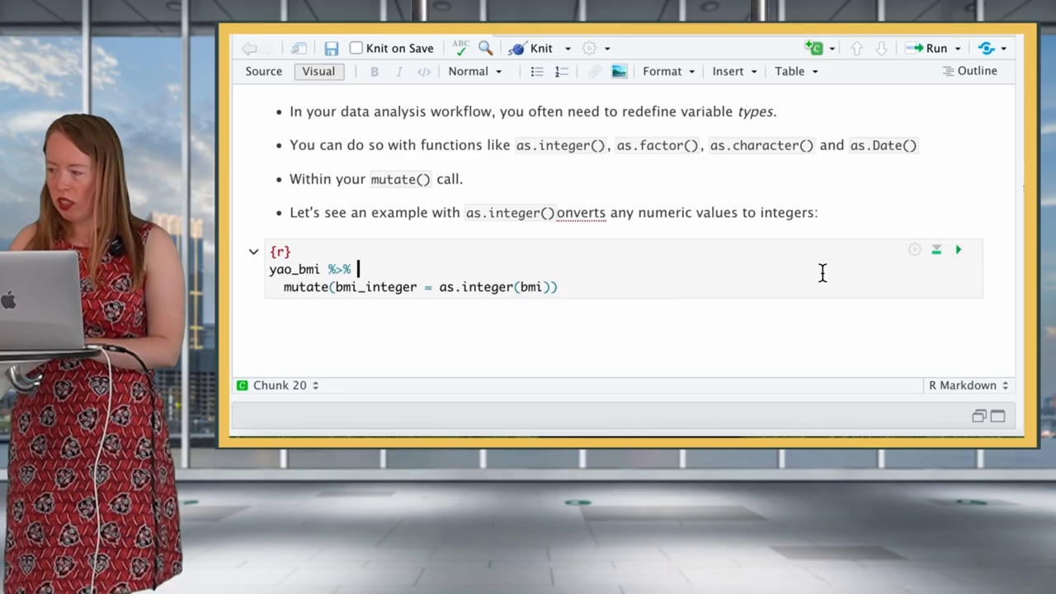
left_click(957, 249)
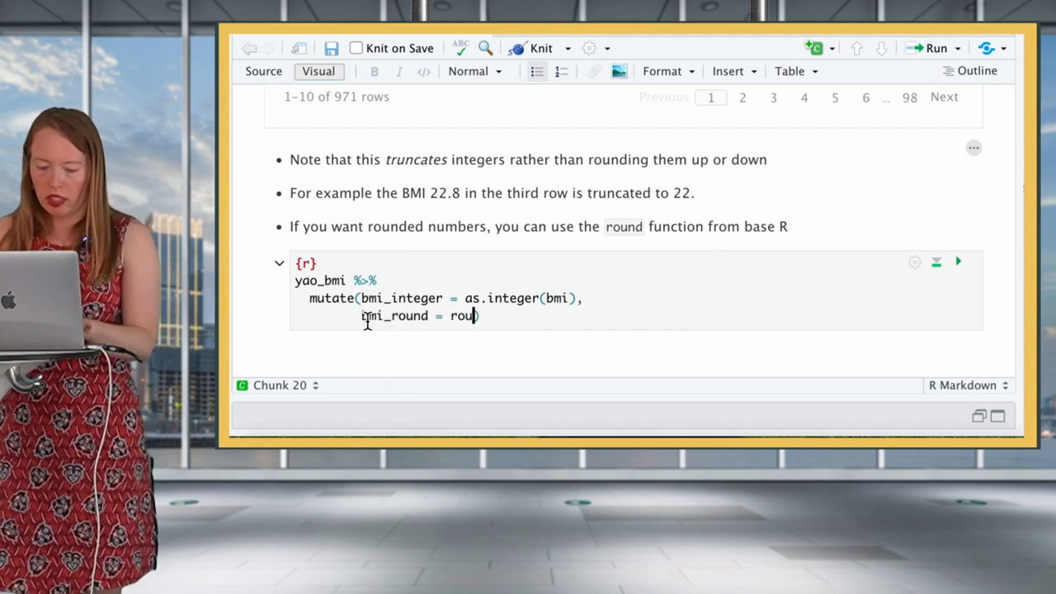
- Complete bmi_round = round(bmi) and run the chunk
type("nd(bmi)")
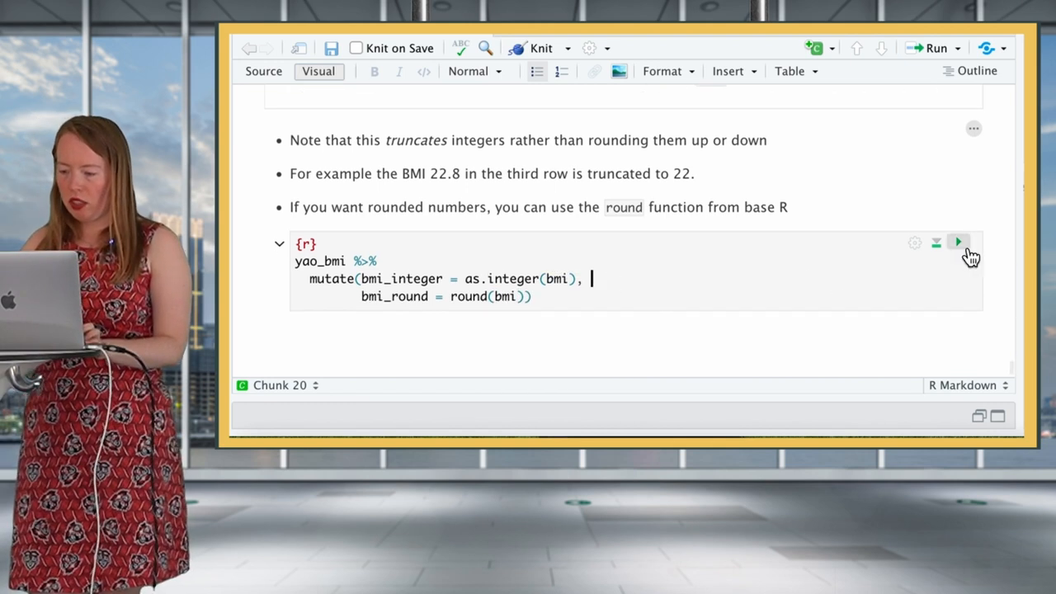
left_click(957, 241)
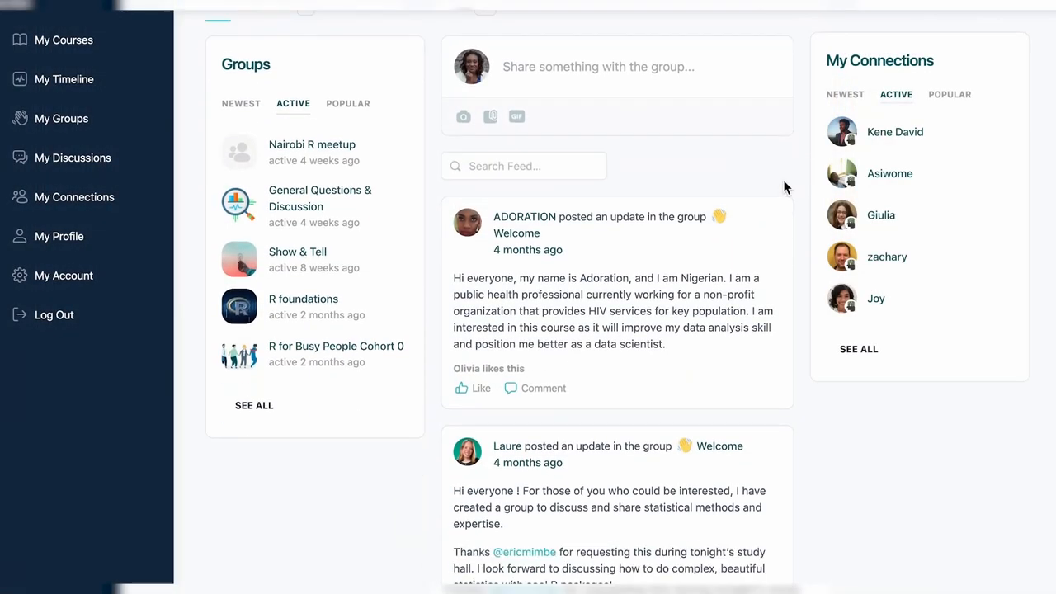
- Start a new post in the Welcome group and draft "Hi folks!"
left_click(598, 66)
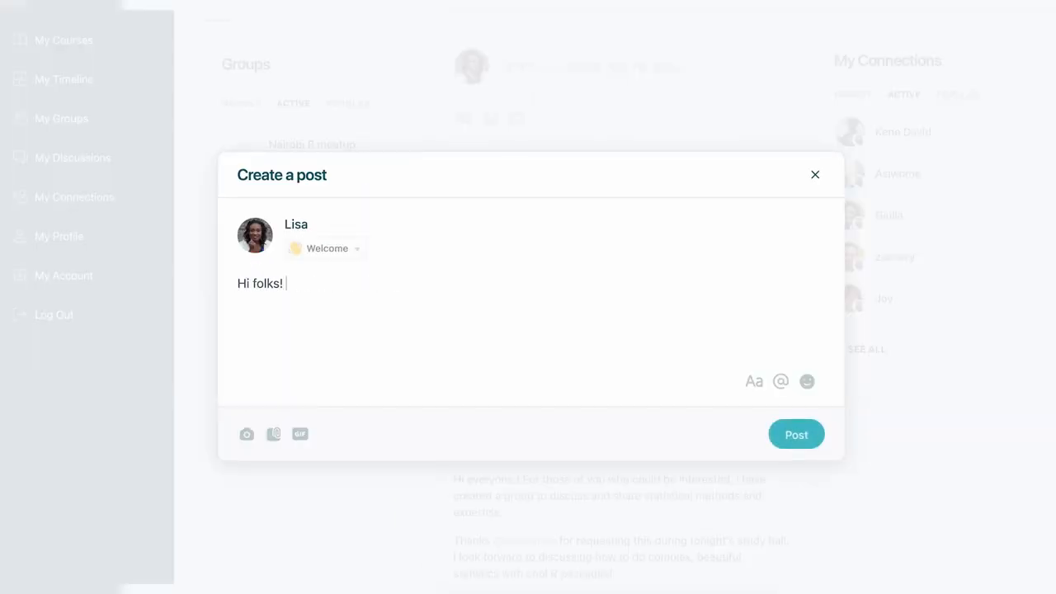